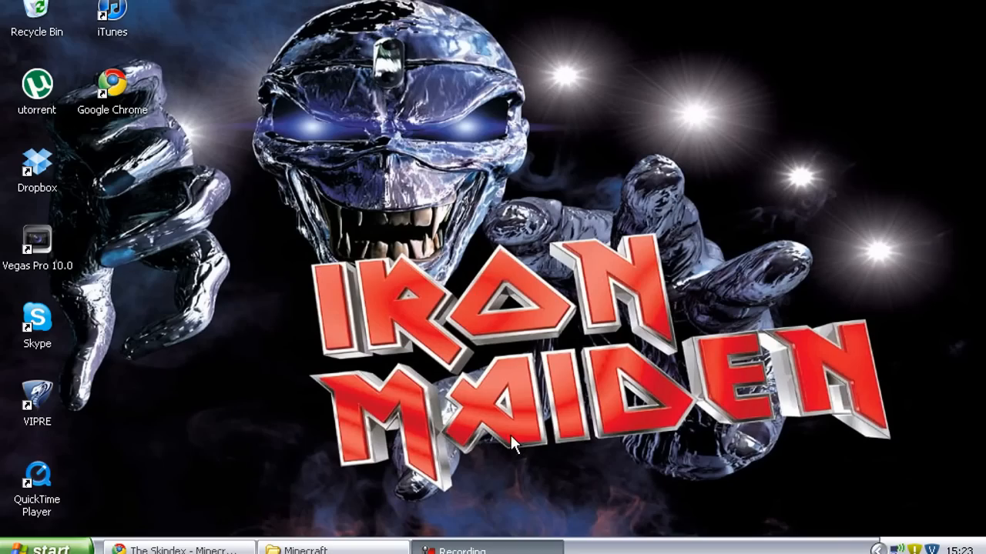
mouse_move(342, 277)
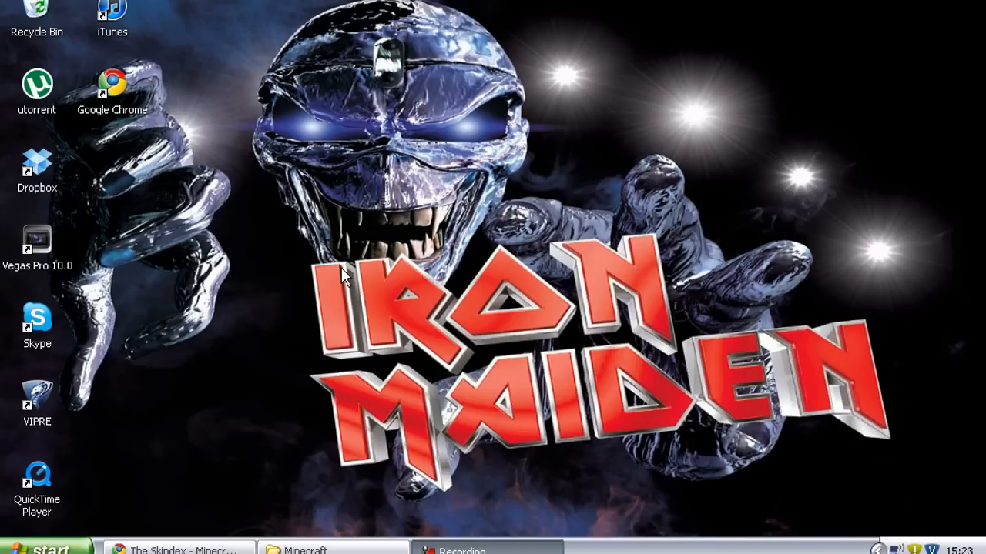
mouse_move(354, 239)
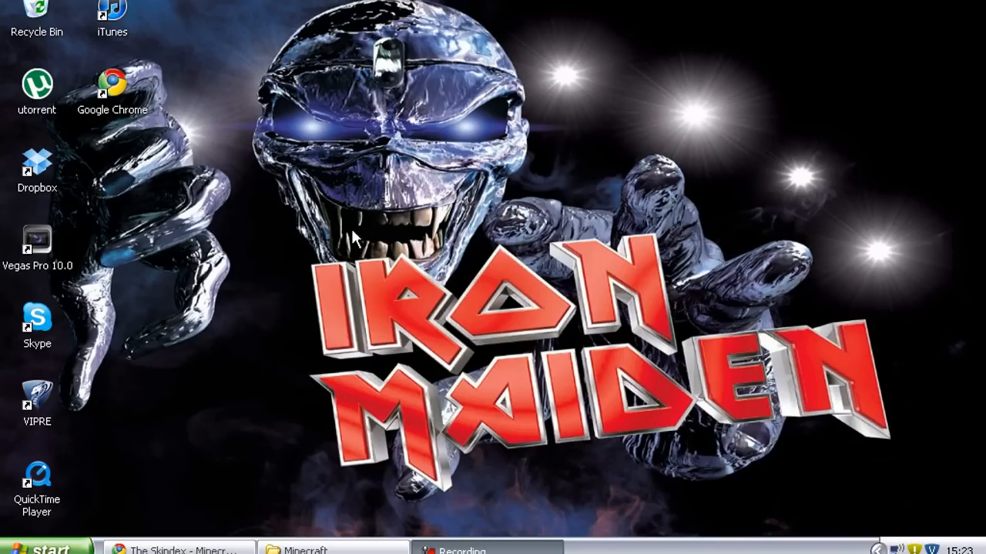
mouse_move(212, 475)
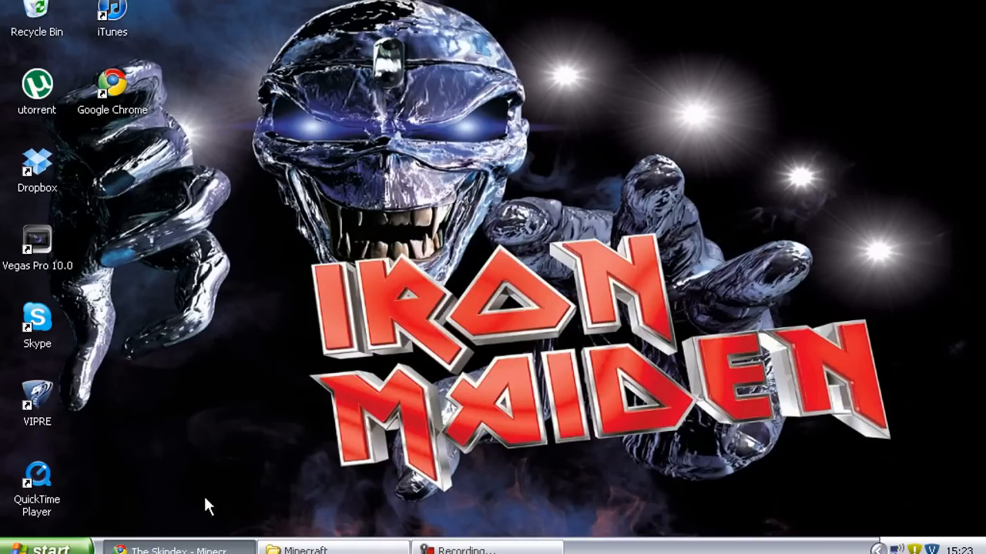
mouse_move(200, 454)
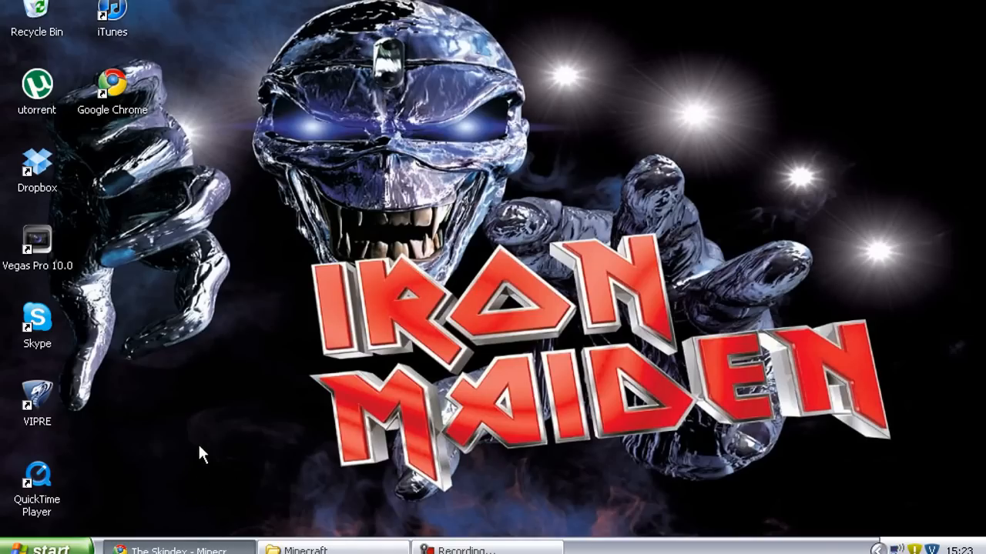
Restore the Skindex window from the taskbar and scroll down through the newest skins list.
left_click(171, 549)
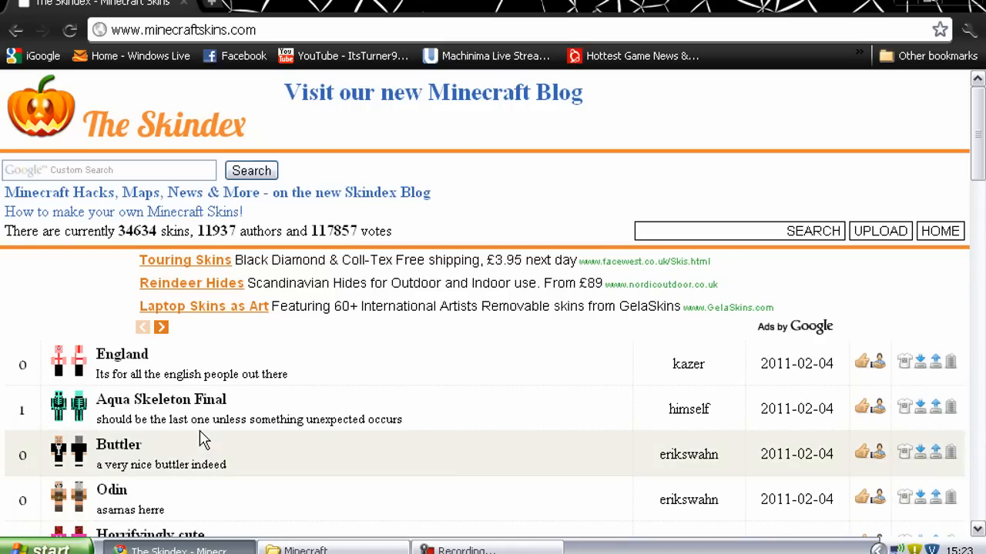
mouse_move(383, 267)
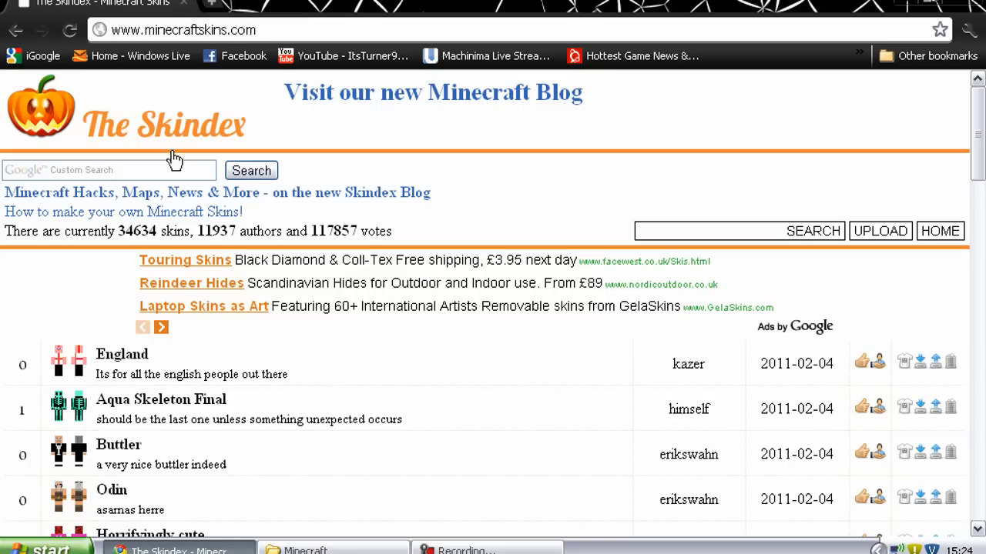
mouse_move(131, 237)
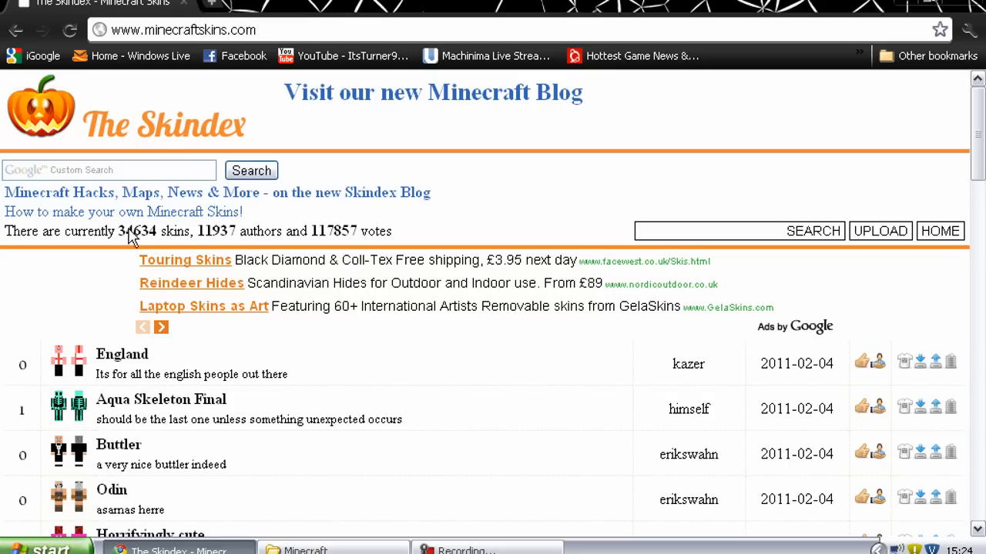
mouse_move(493, 266)
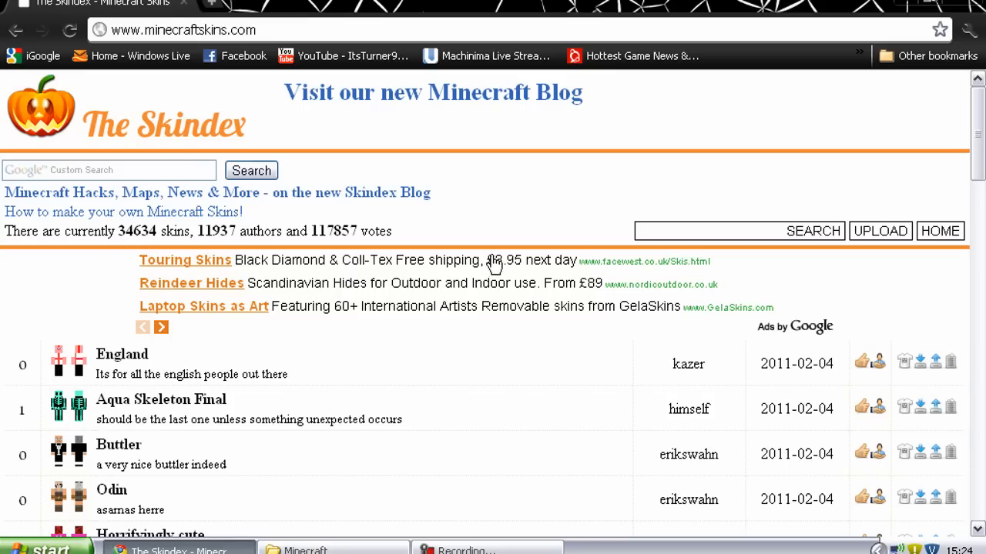
scroll("down", 3)
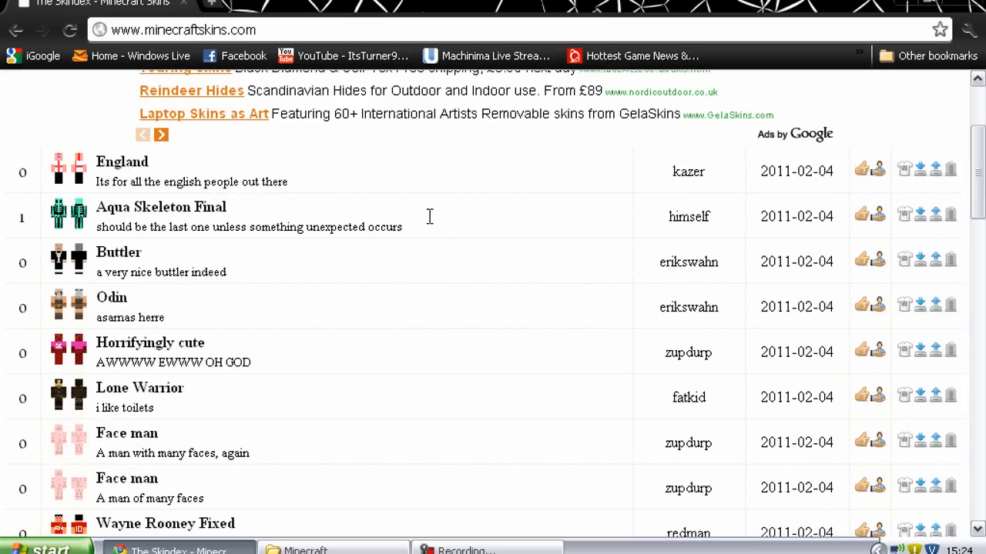
scroll("down", 3)
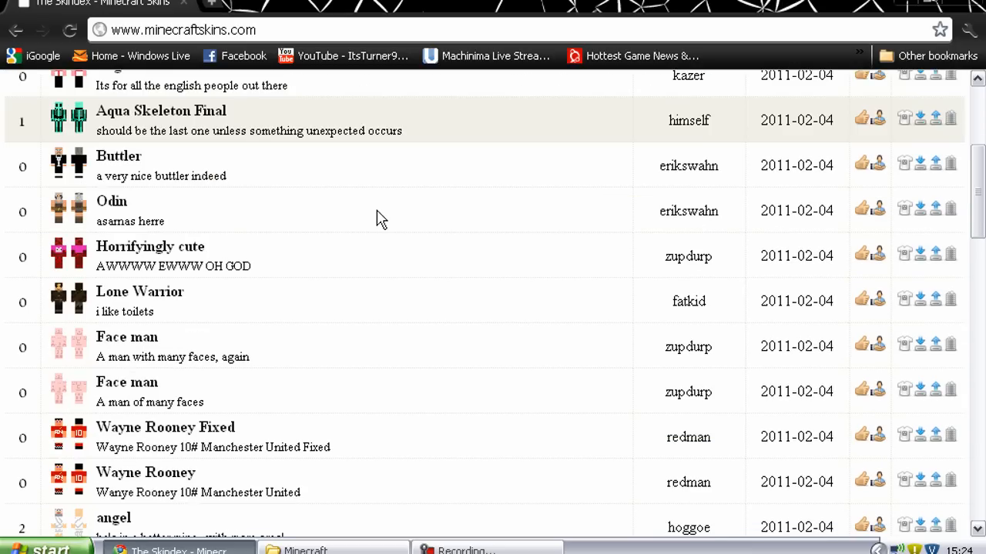
scroll("down", 3)
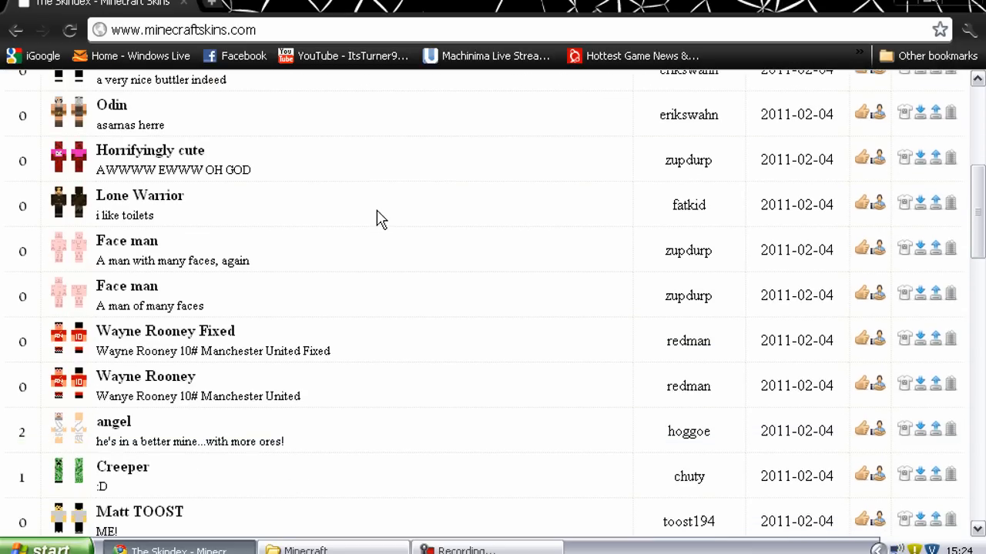
scroll("down", 3)
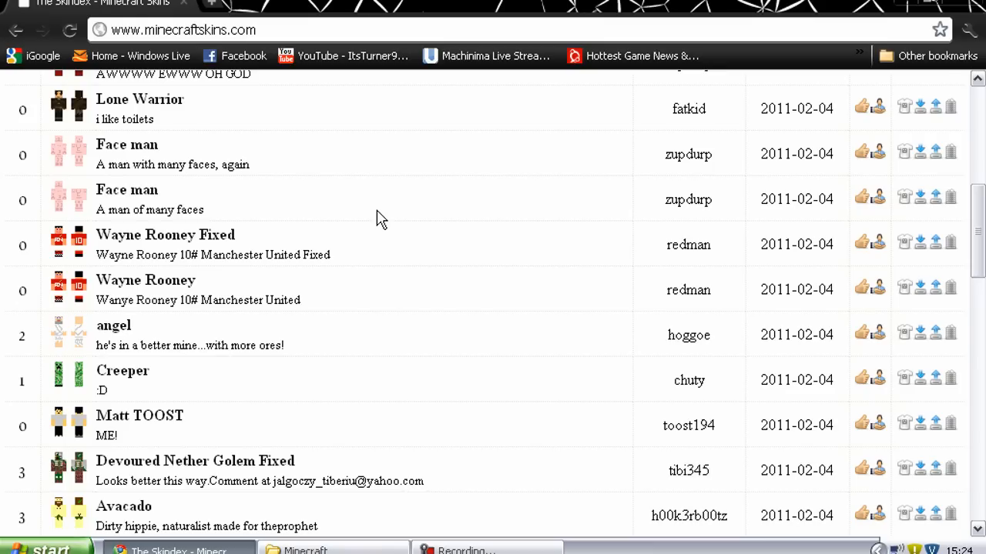
scroll("down", 3)
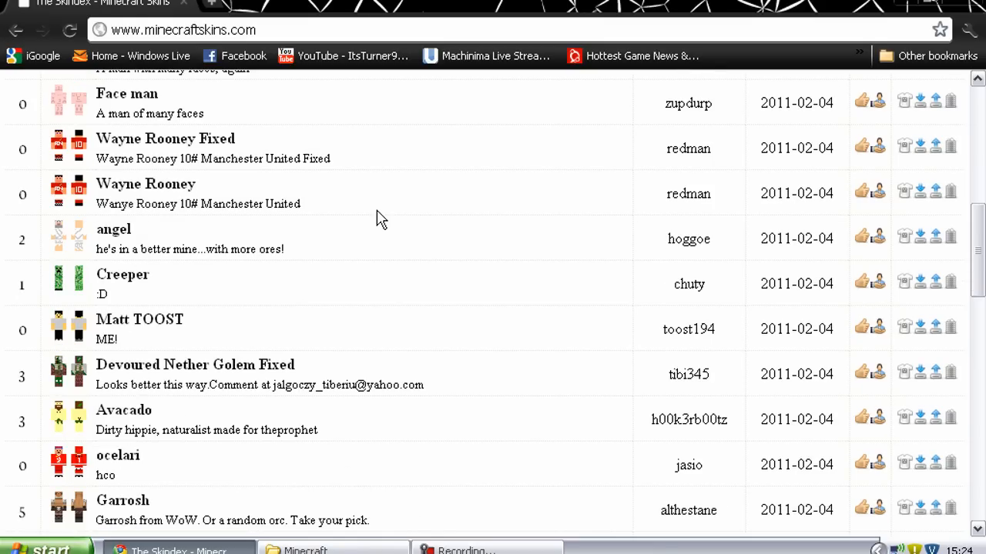
scroll("down", 3)
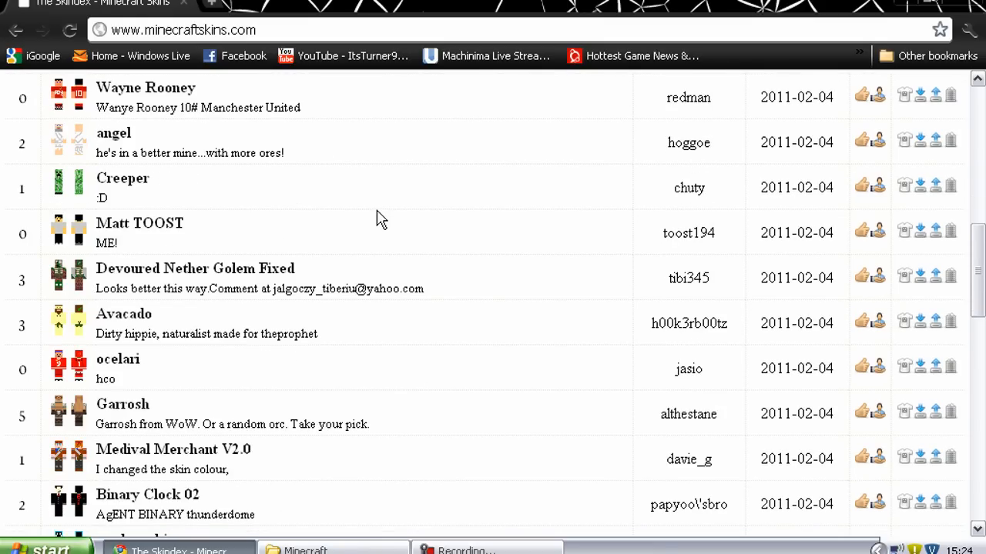
scroll("down", 3)
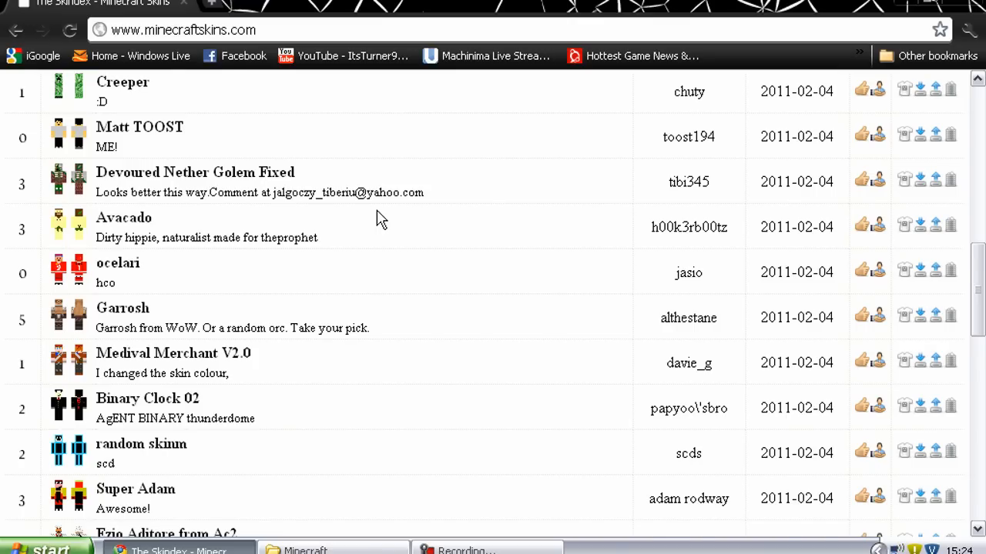
scroll("down", 3)
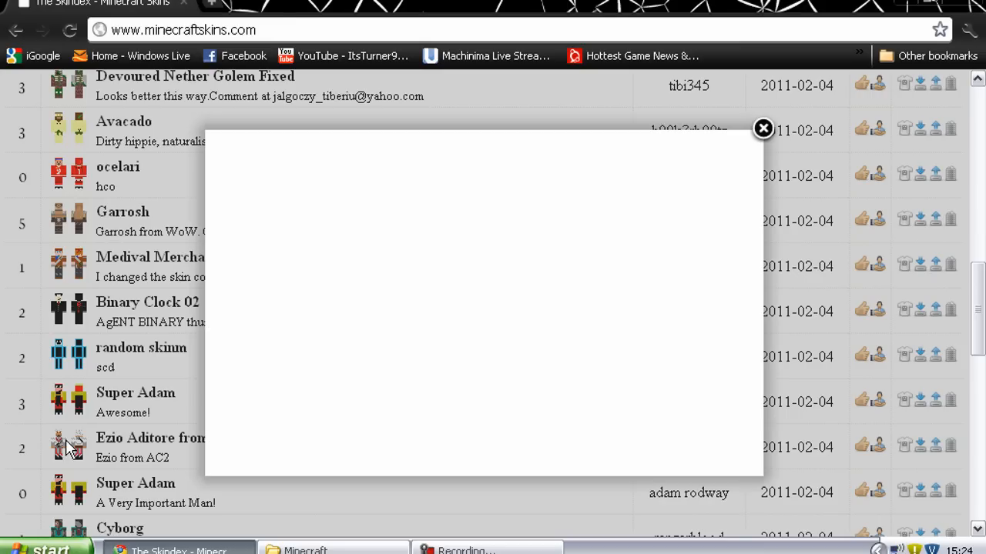
mouse_move(730, 144)
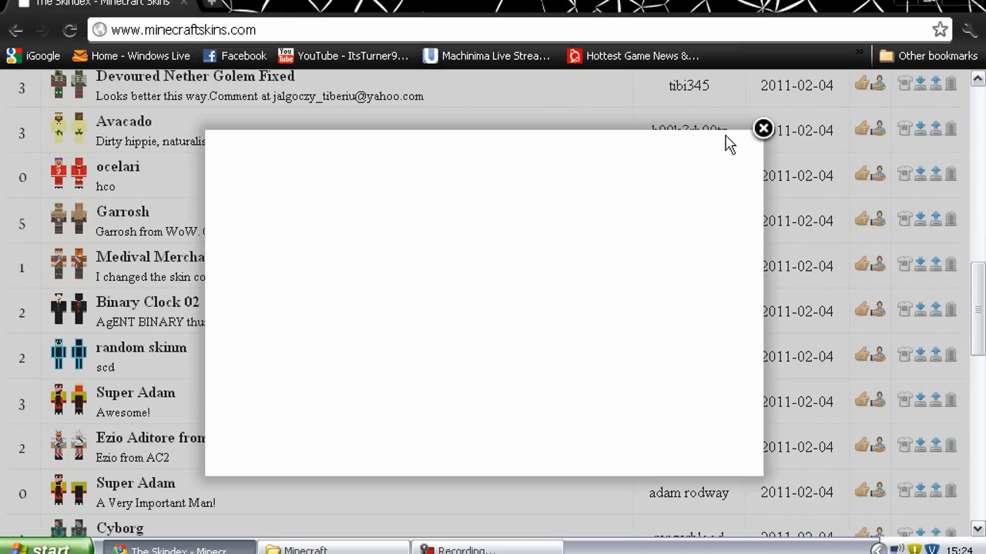
mouse_move(763, 135)
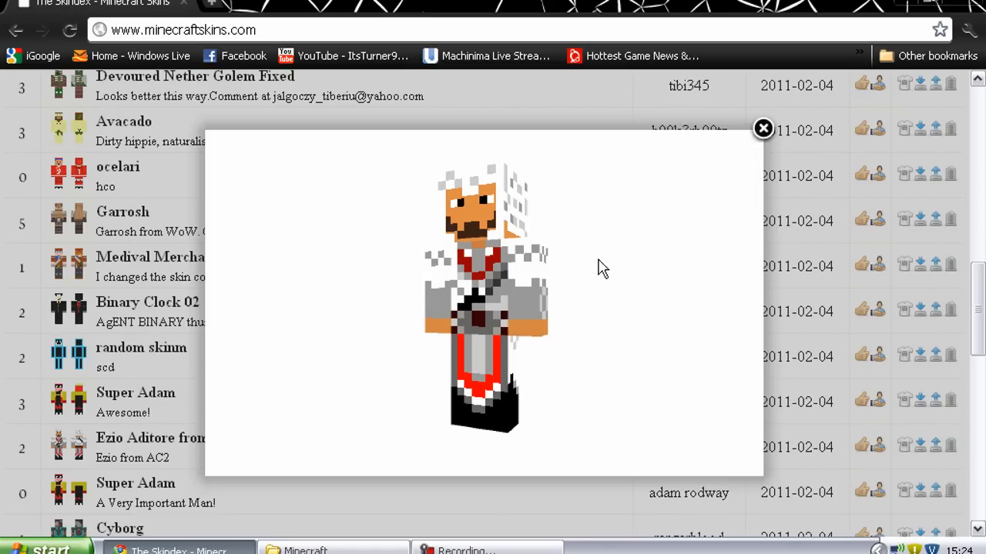
mouse_move(622, 204)
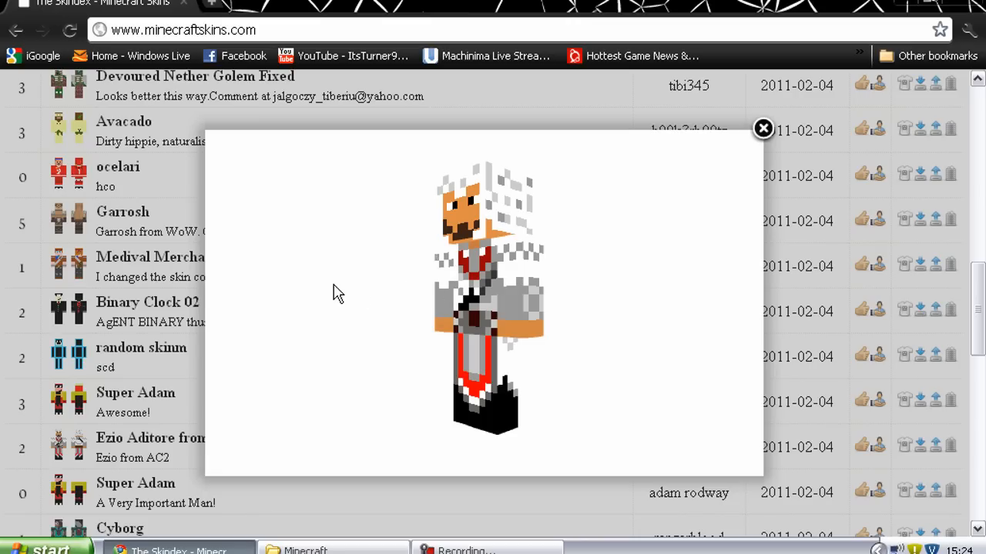
Dismiss the skin preview and download the Ezio Aditore from Ac2 skin as a PNG.
left_click(762, 129)
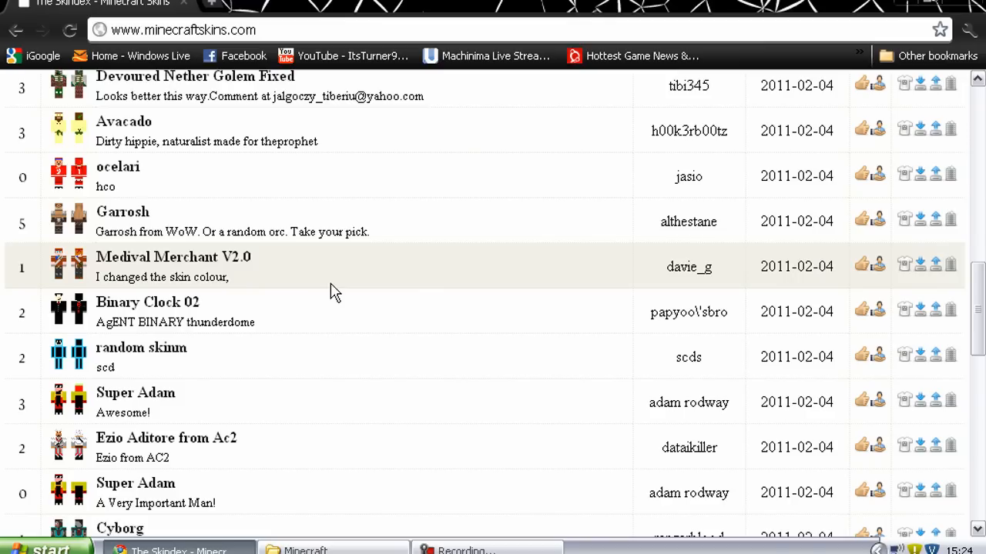
mouse_move(174, 450)
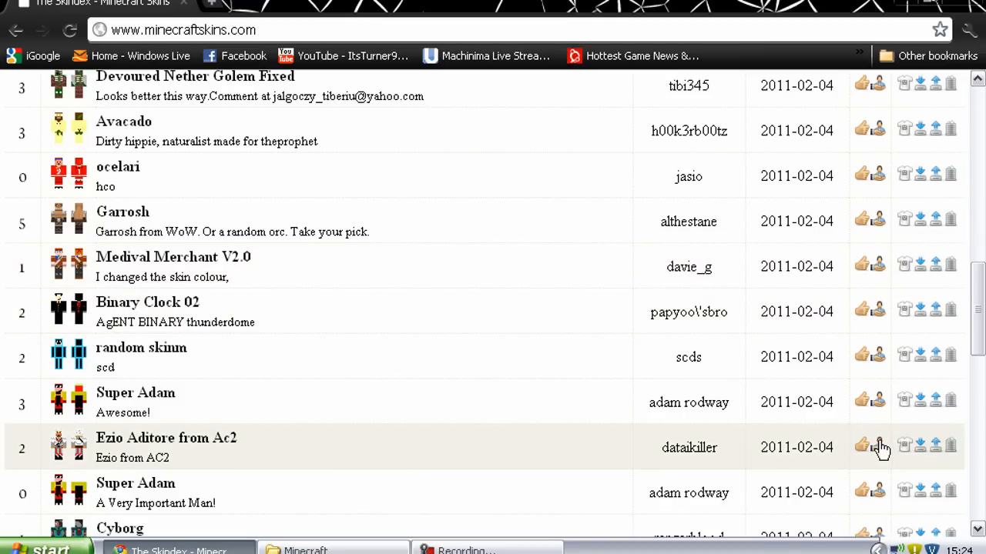
mouse_move(924, 453)
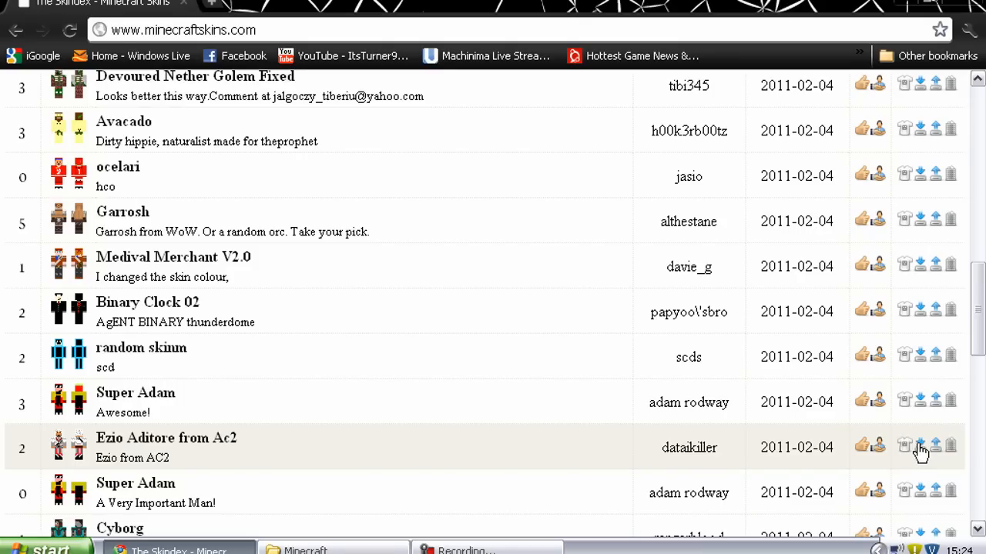
left_click(918, 447)
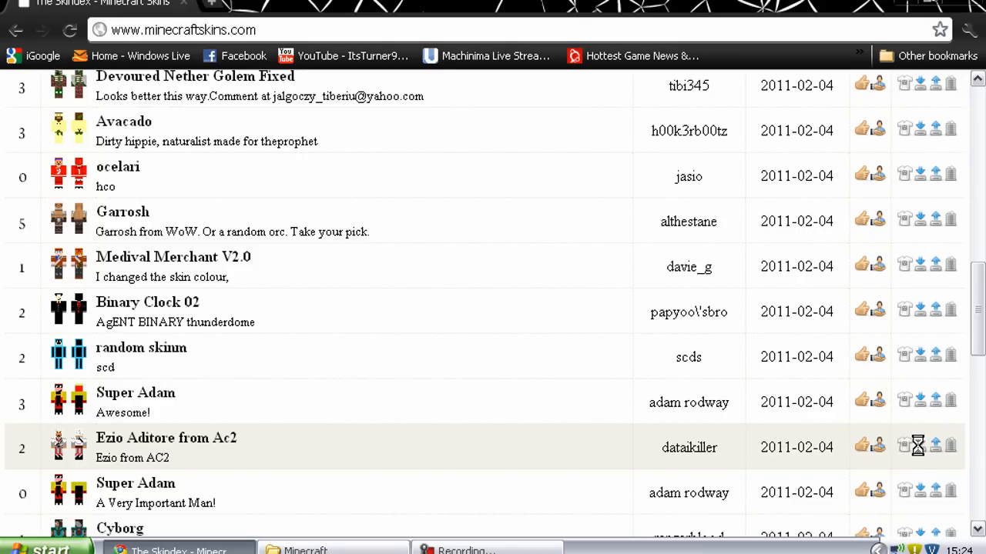
left_click(920, 448)
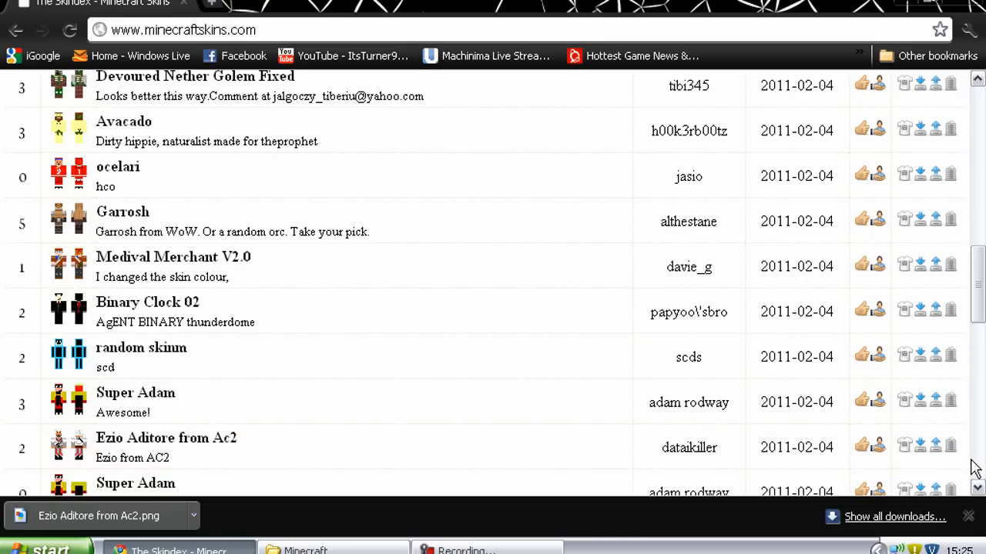
mouse_move(904, 14)
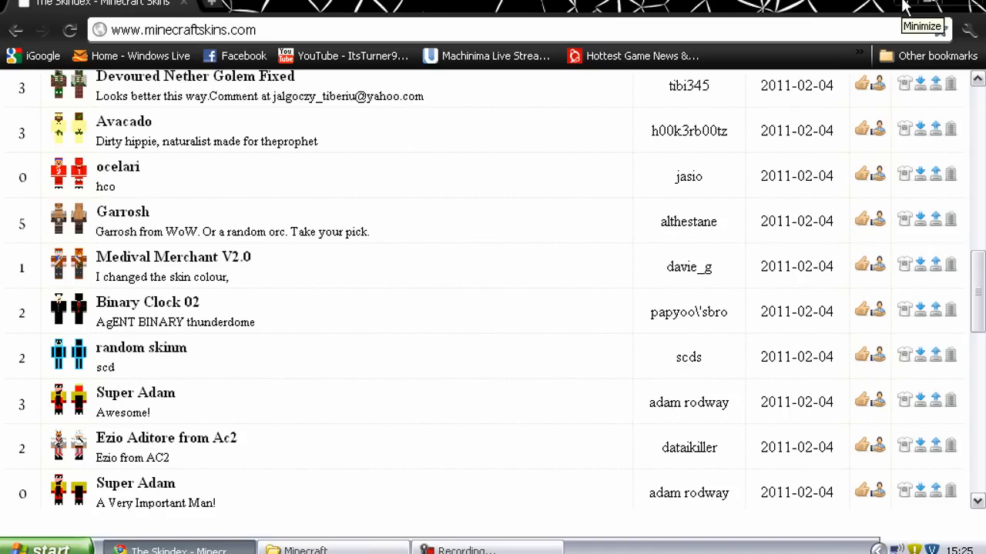
scroll("down", 3)
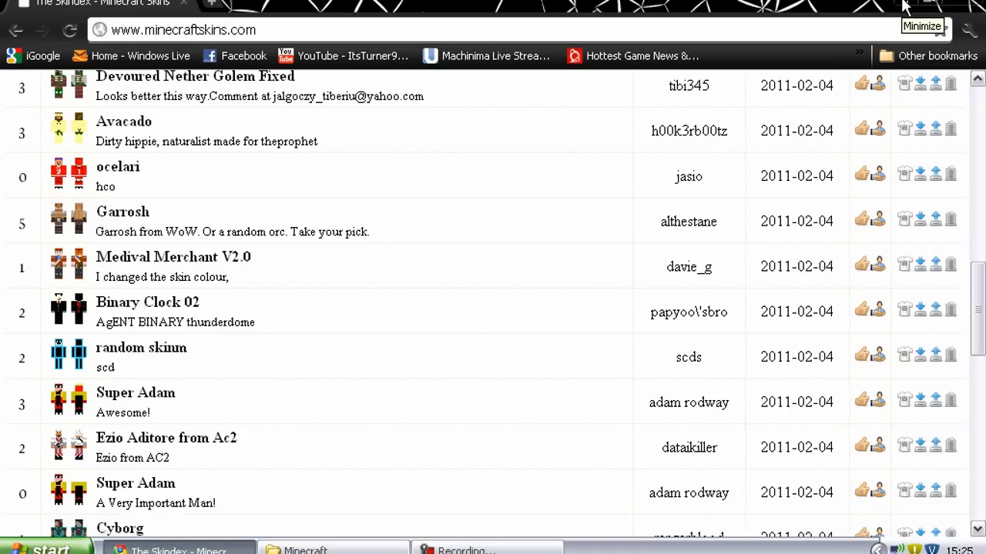
Minimize Chrome and submit %appdata% through the Run box to reach Application Data.
left_click(922, 25)
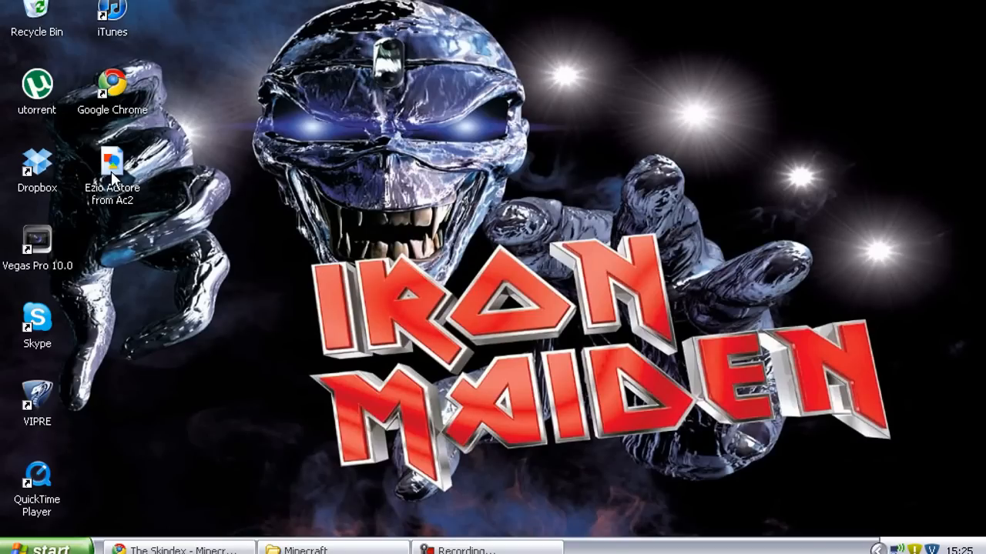
mouse_move(408, 254)
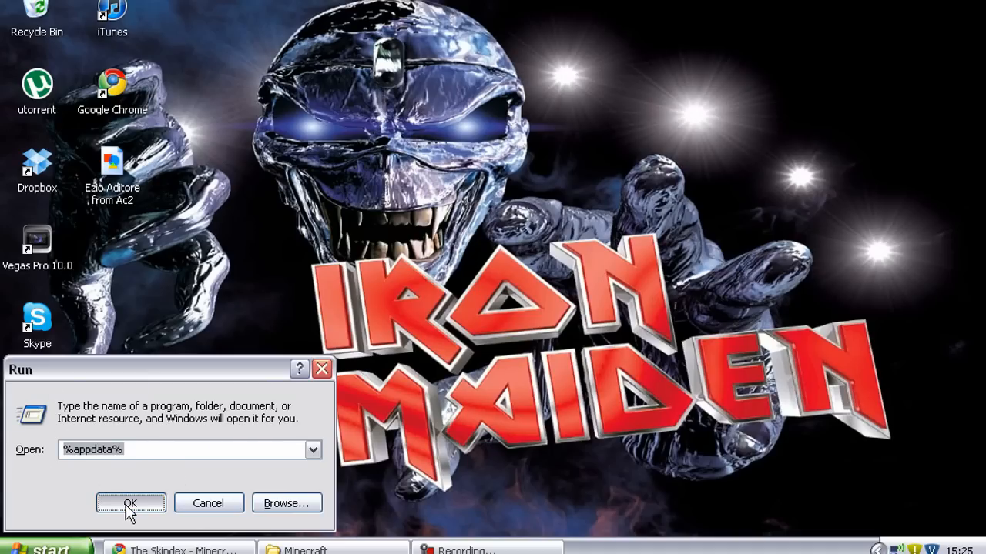
left_click(131, 502)
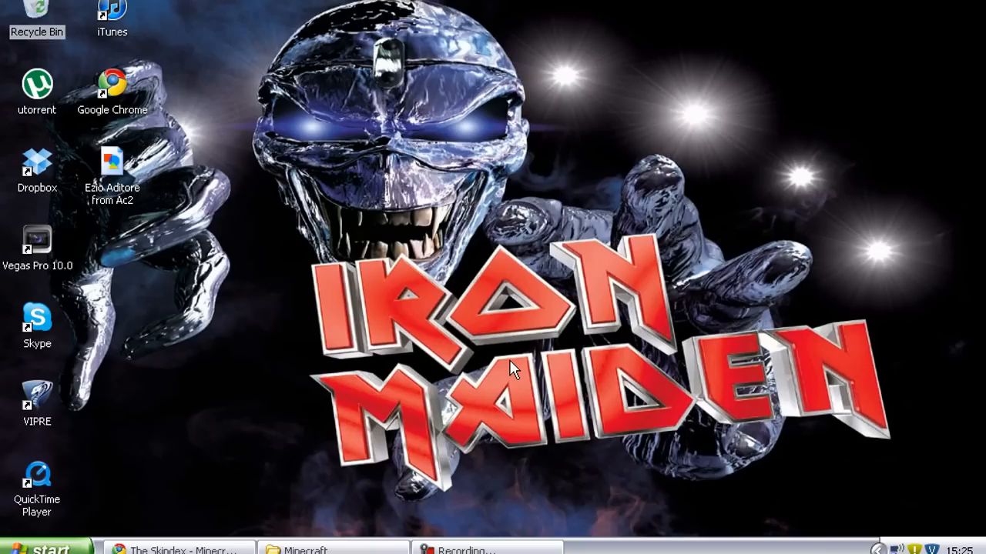
mouse_move(457, 314)
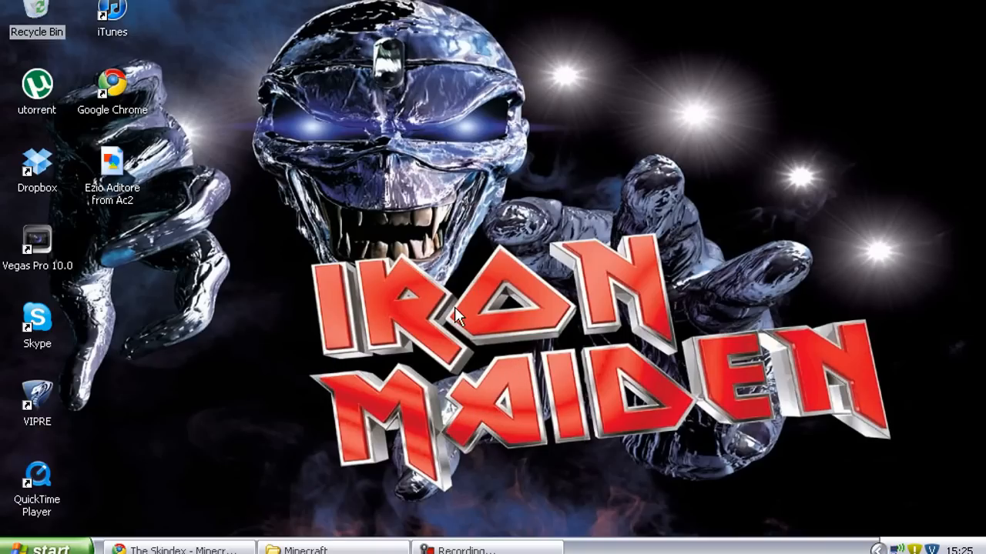
mouse_move(285, 206)
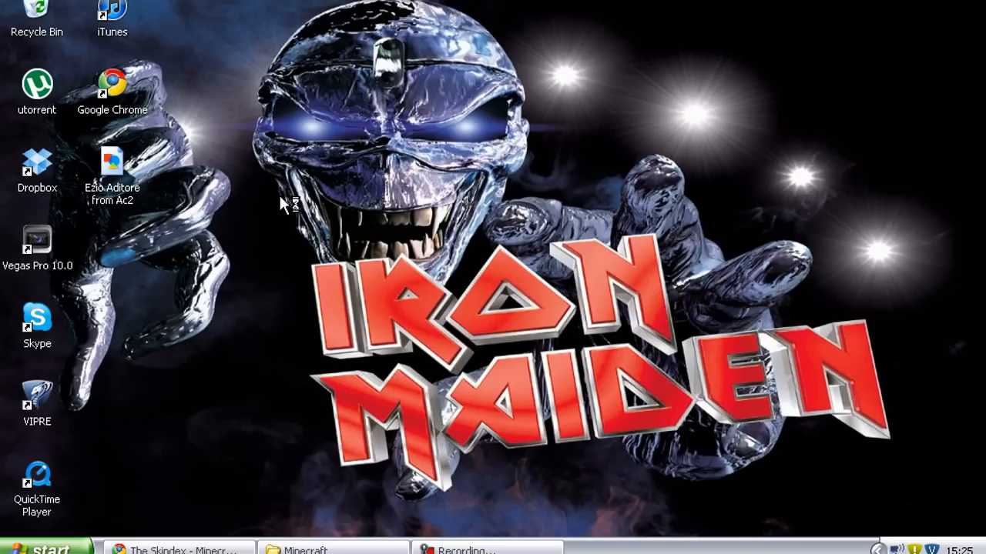
mouse_move(283, 204)
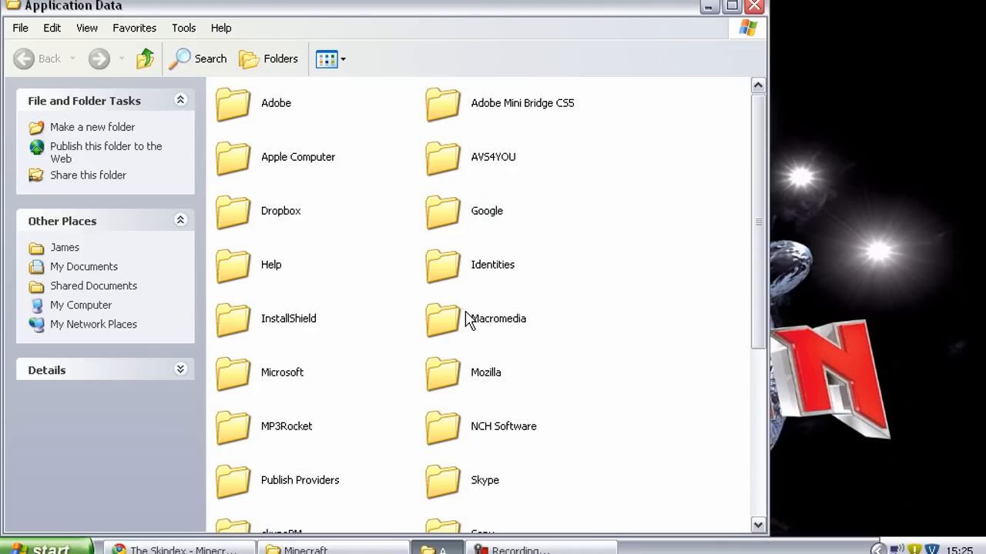
Open the .minecraft folder in Application Data and head into its bin folder.
scroll("down", 3)
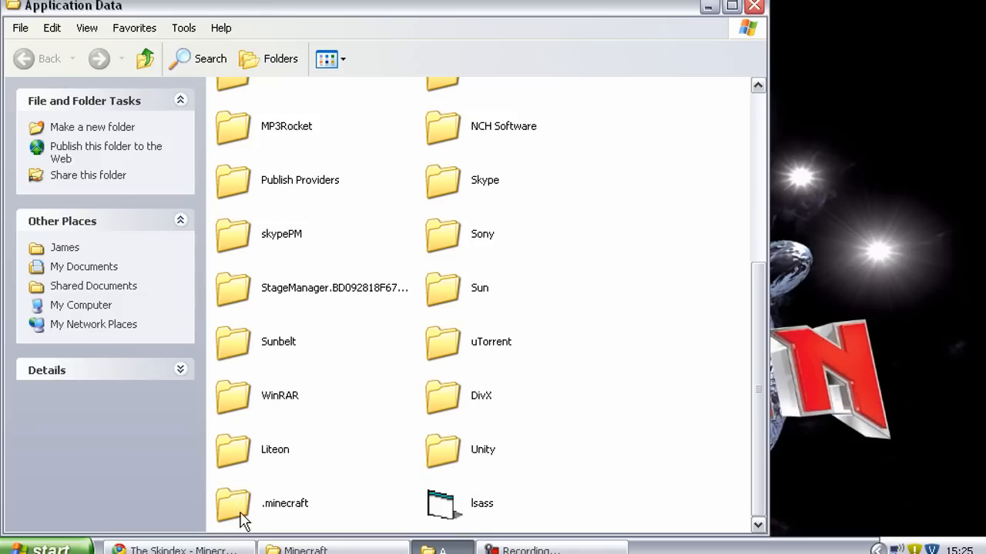
mouse_move(219, 506)
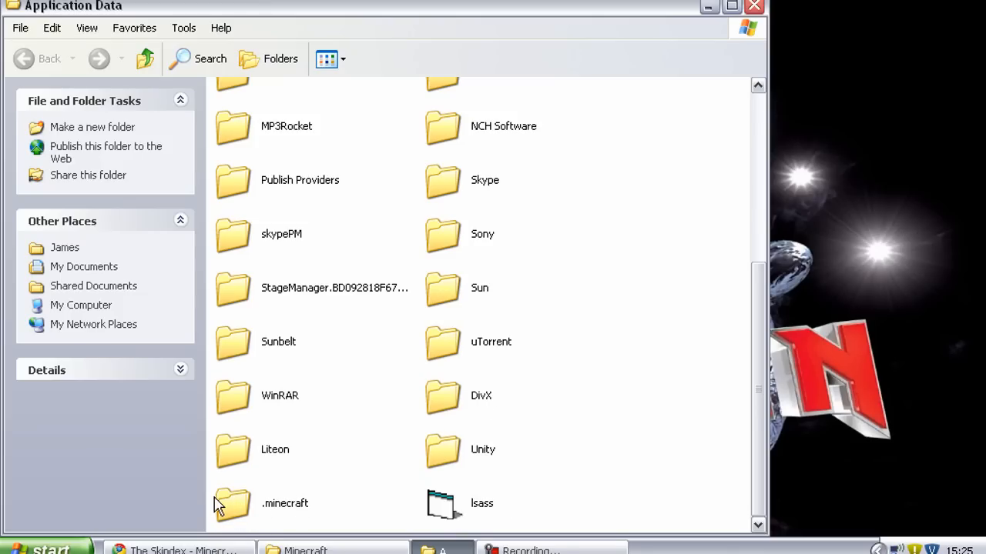
mouse_move(300, 523)
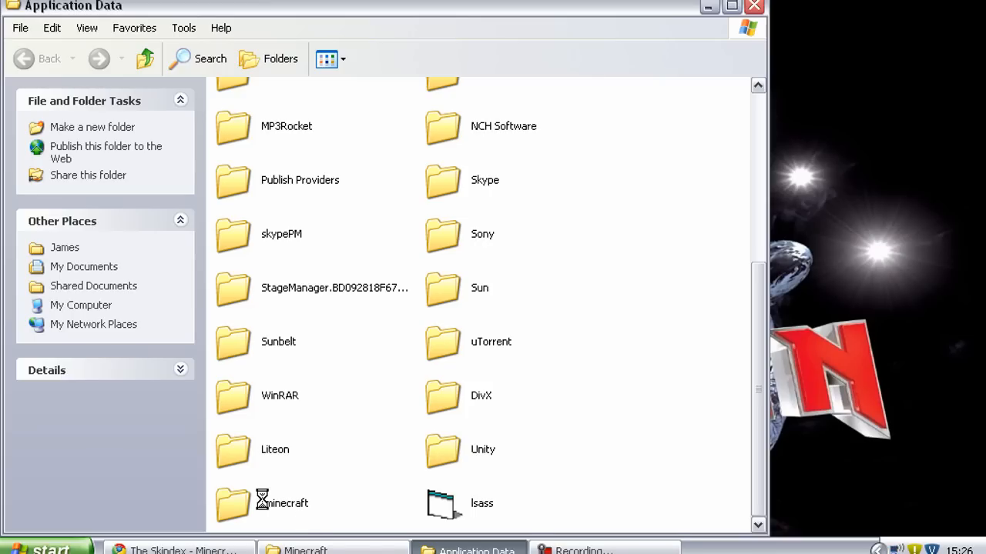
double_click(288, 503)
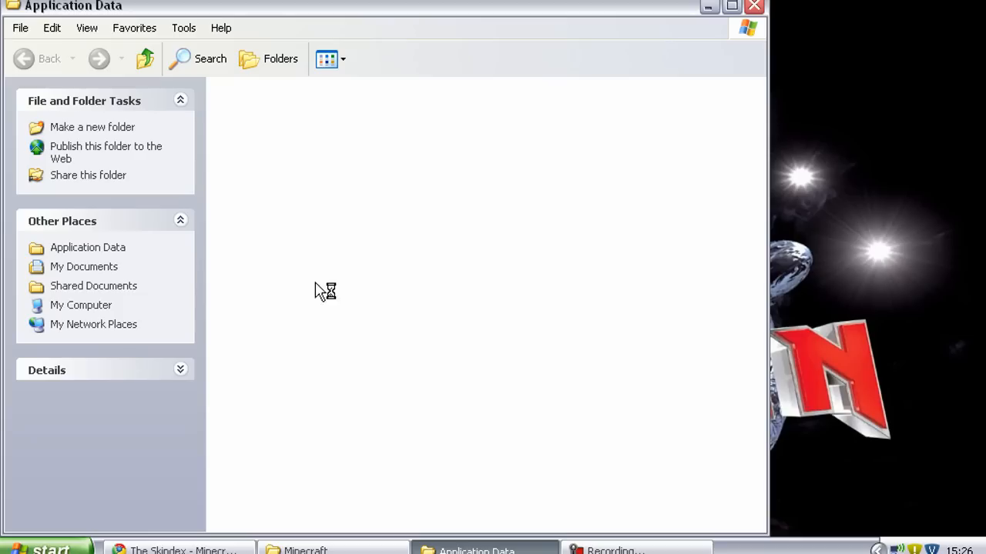
mouse_move(348, 260)
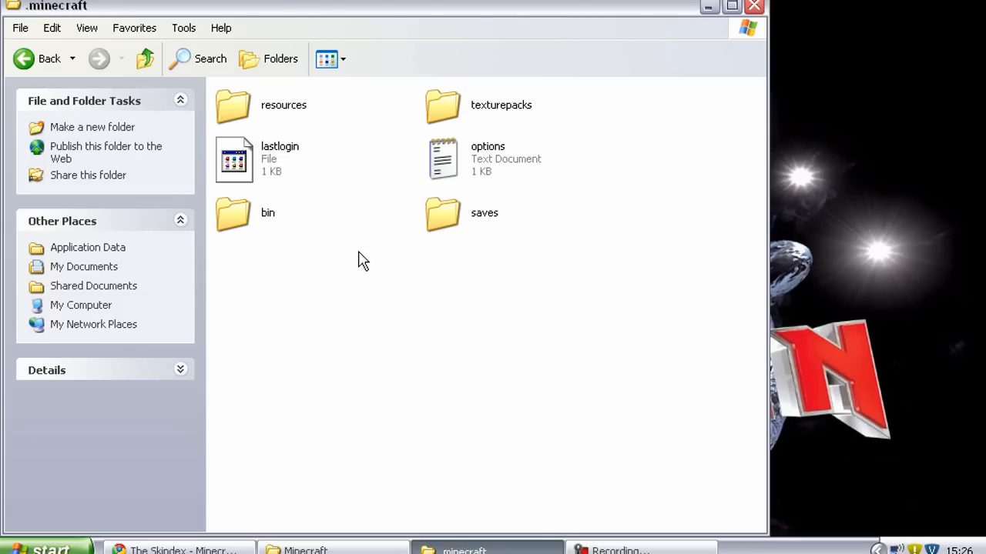
mouse_move(212, 96)
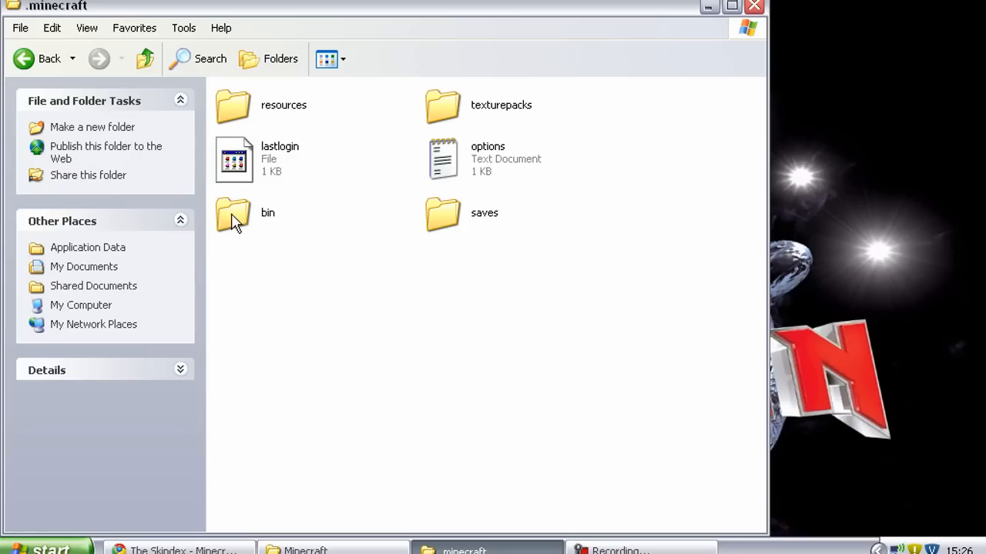
mouse_move(242, 223)
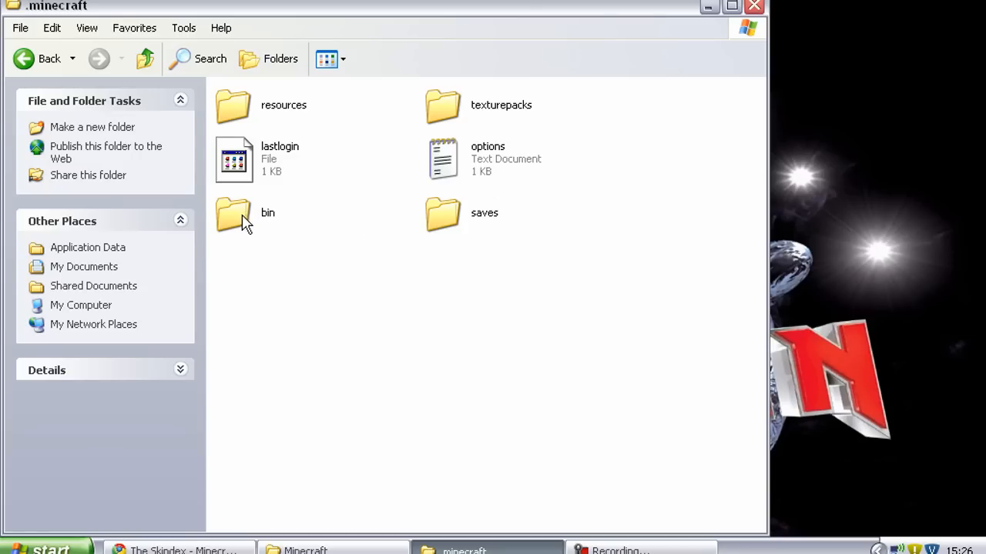
double_click(233, 214)
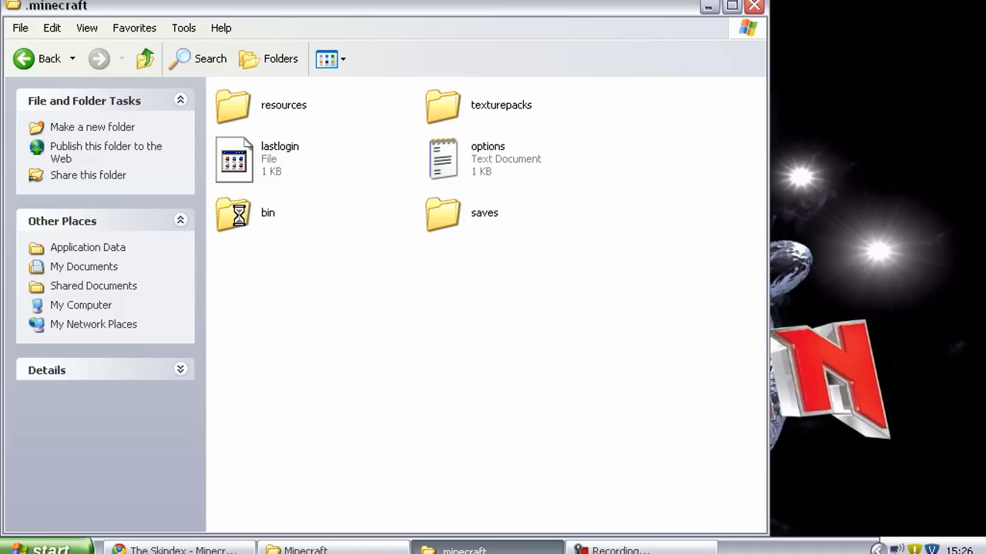
Inside bin, bring up the file menu on minecraft.jar to open it with WinRAR.
double_click(233, 213)
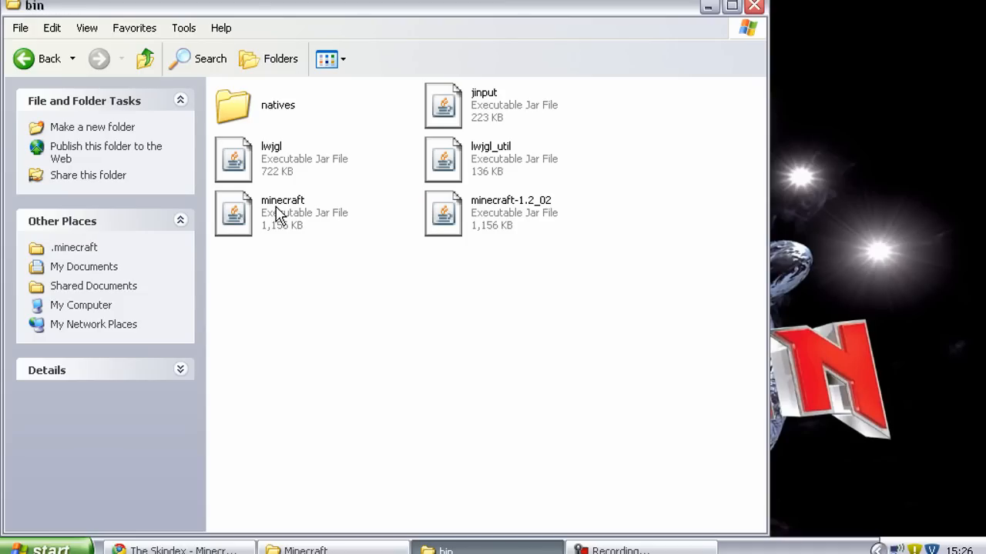
mouse_move(248, 215)
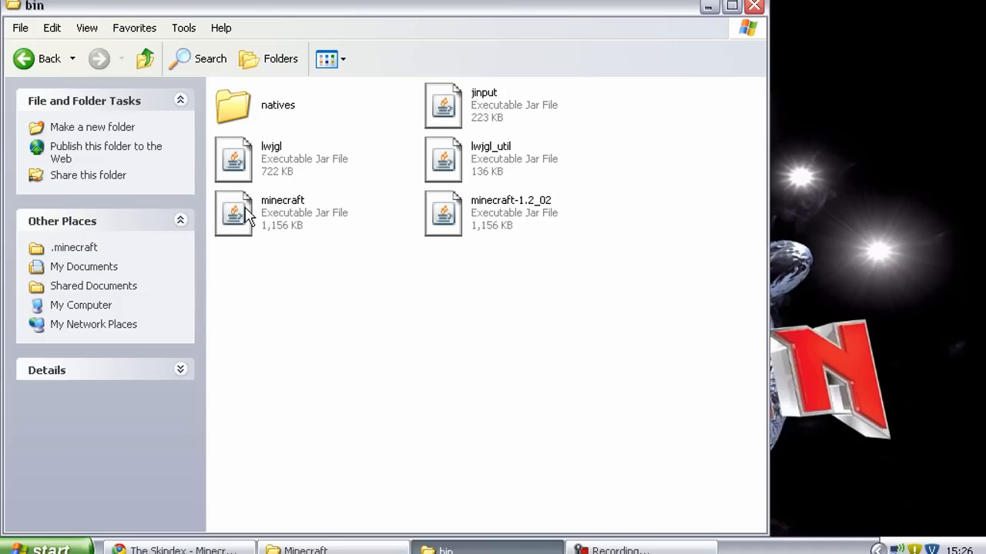
mouse_move(280, 252)
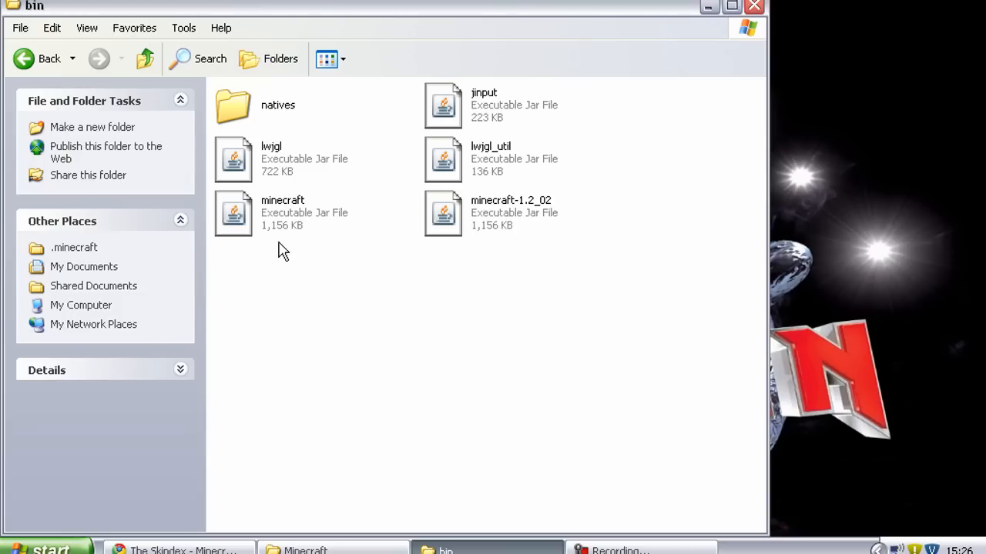
right_click(233, 213)
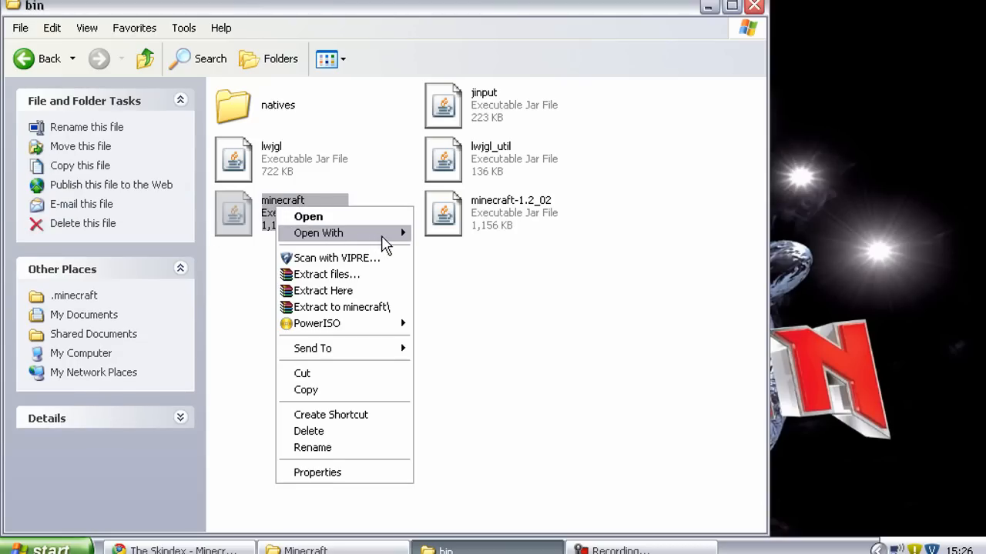
mouse_move(385, 233)
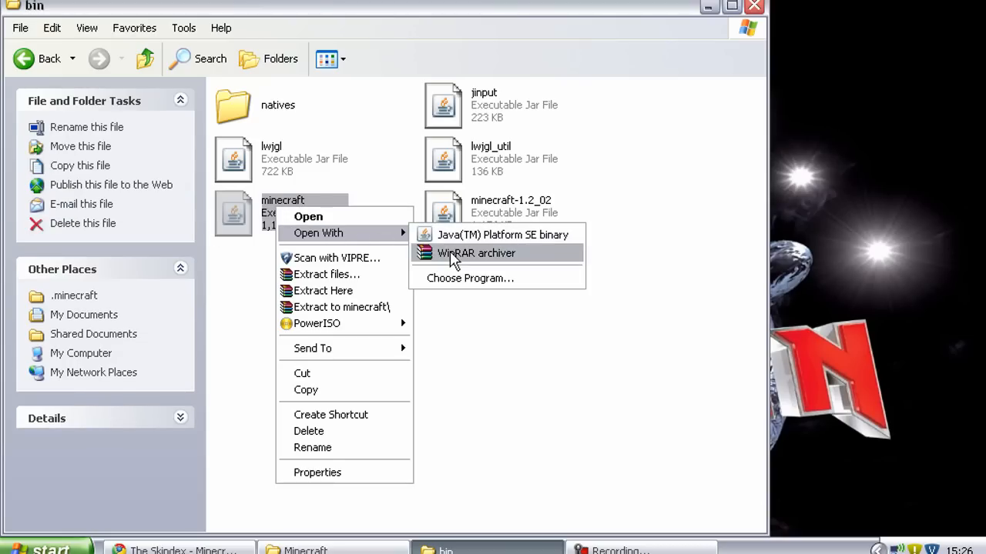
mouse_move(443, 275)
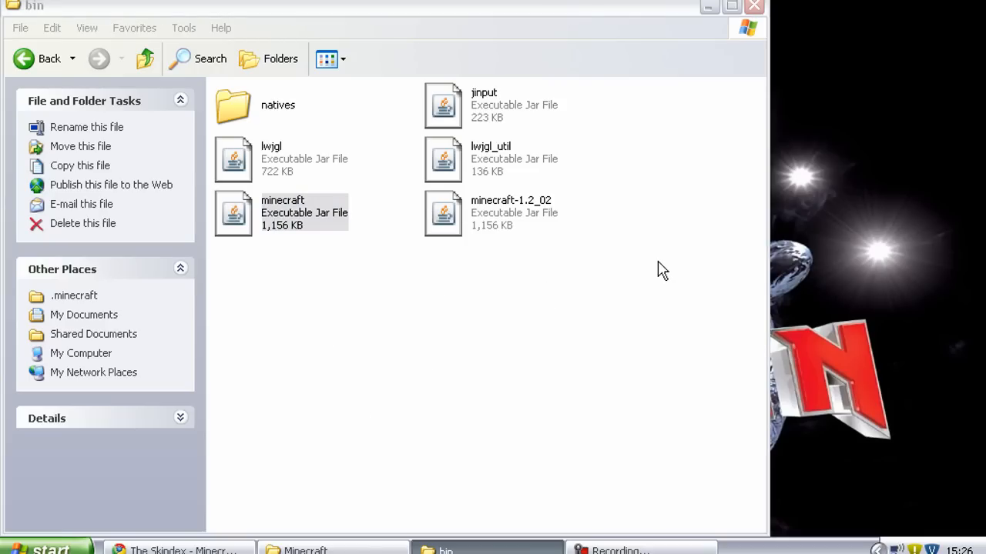
mouse_move(693, 158)
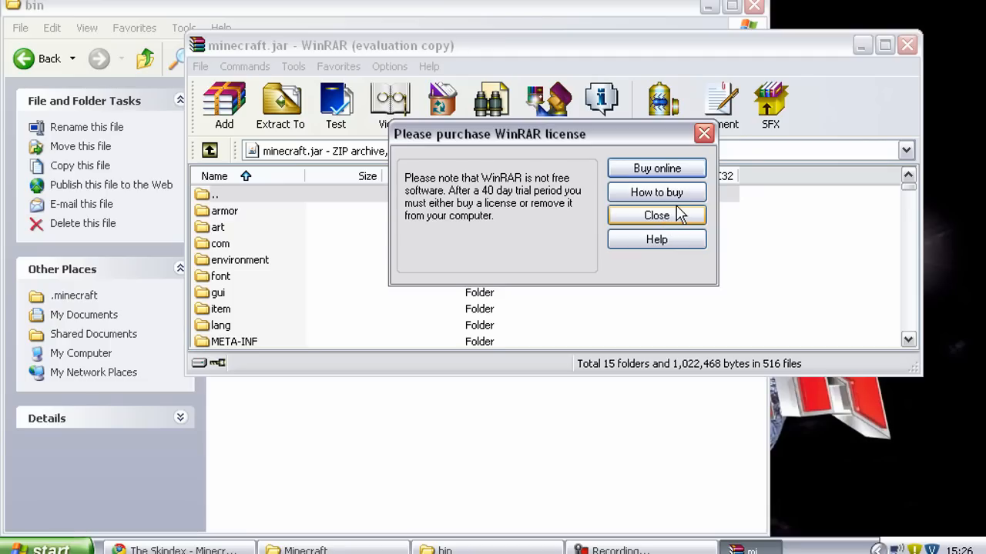
Close WinRAR's license nag, maximize it, and open the archive's mob folder of creature PNGs.
left_click(656, 214)
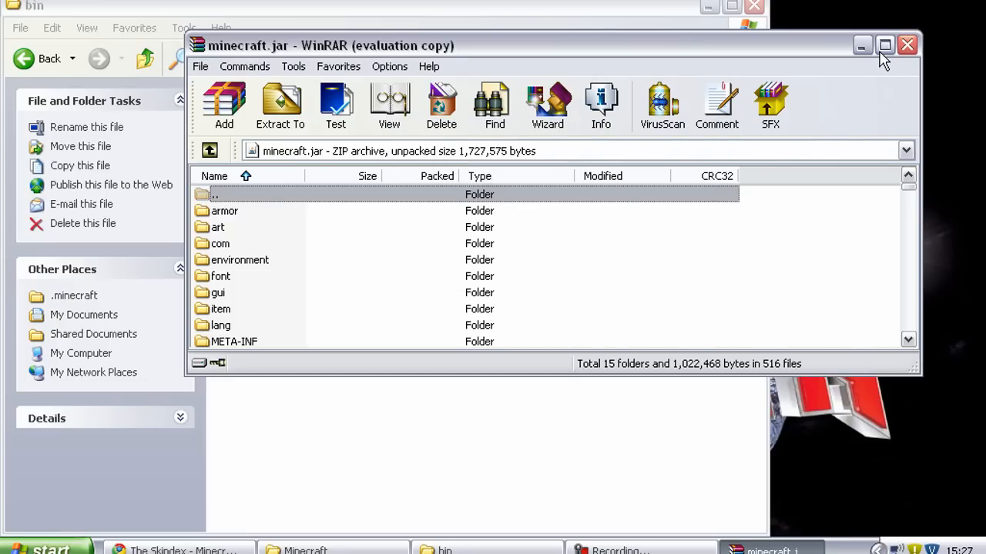
left_click(884, 45)
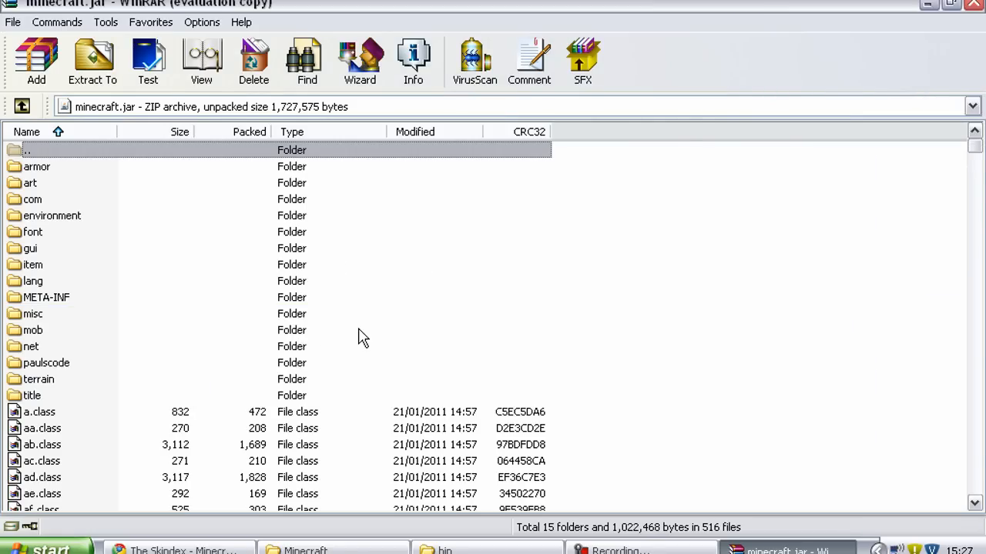
mouse_move(148, 497)
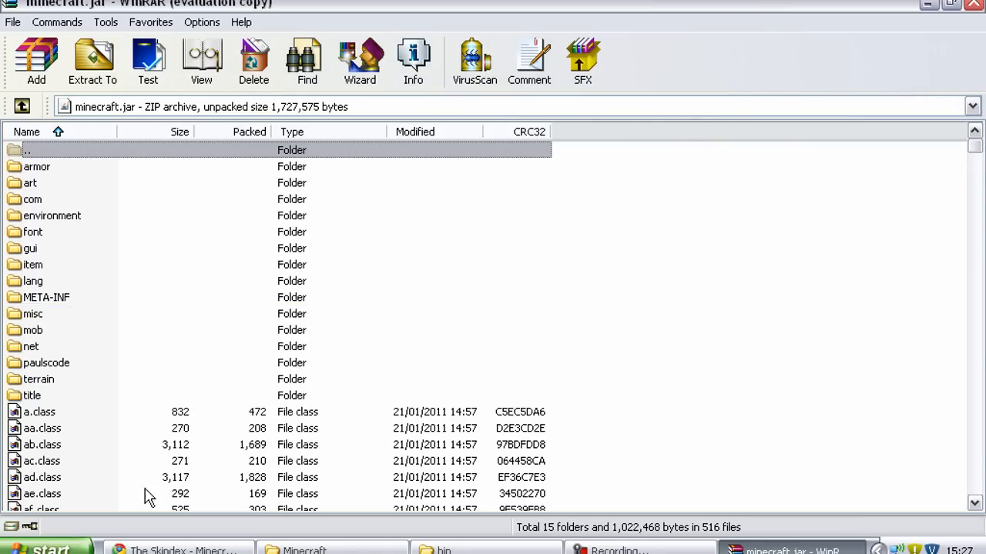
mouse_move(254, 355)
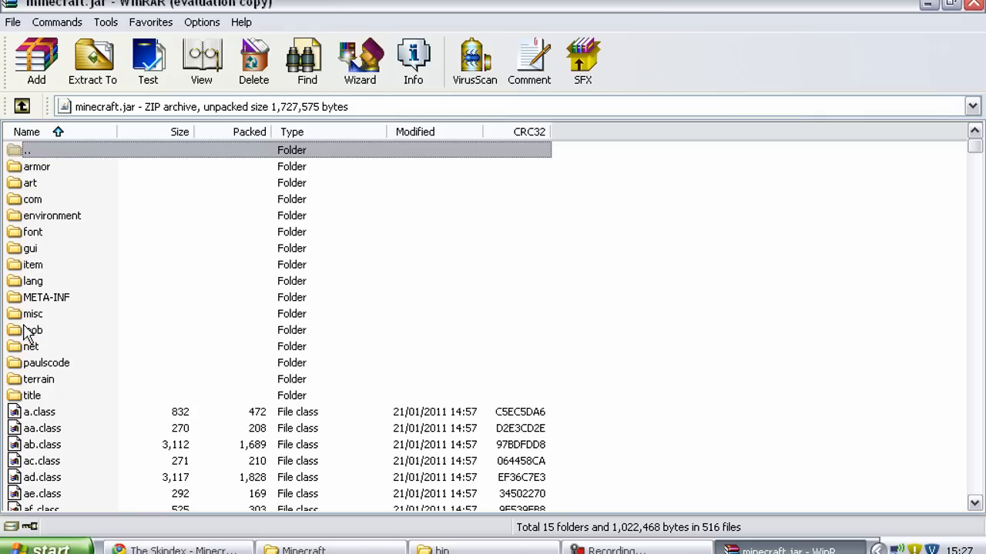
mouse_move(37, 333)
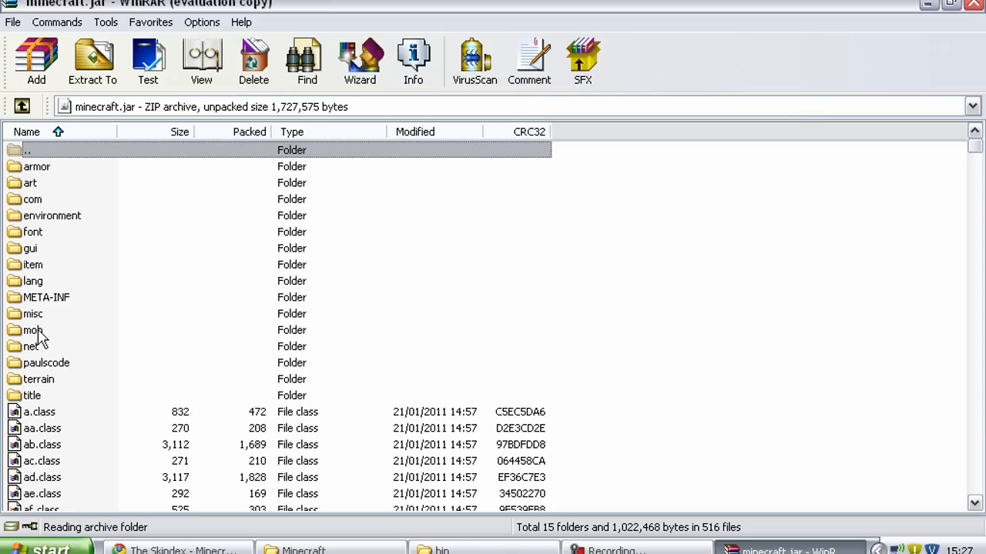
double_click(32, 329)
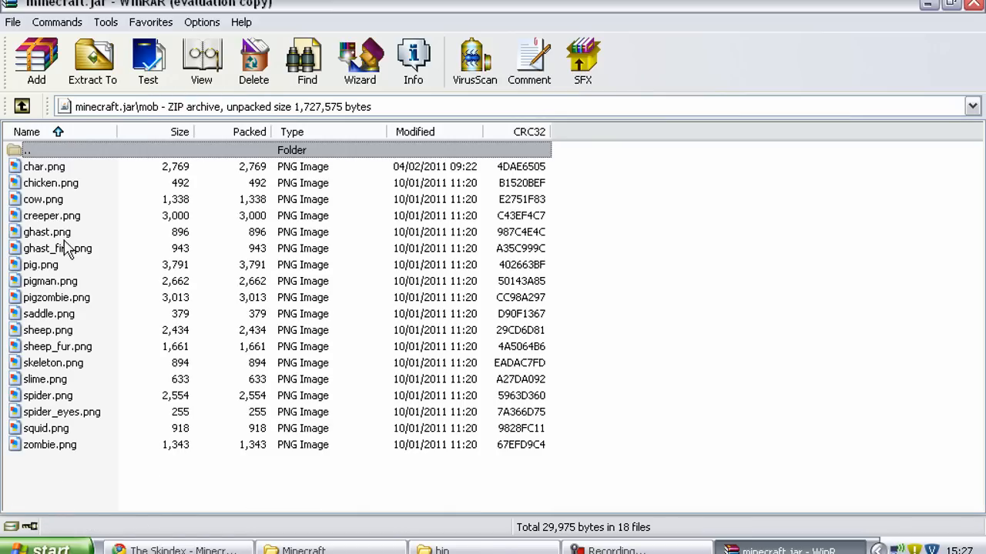
mouse_move(907, 73)
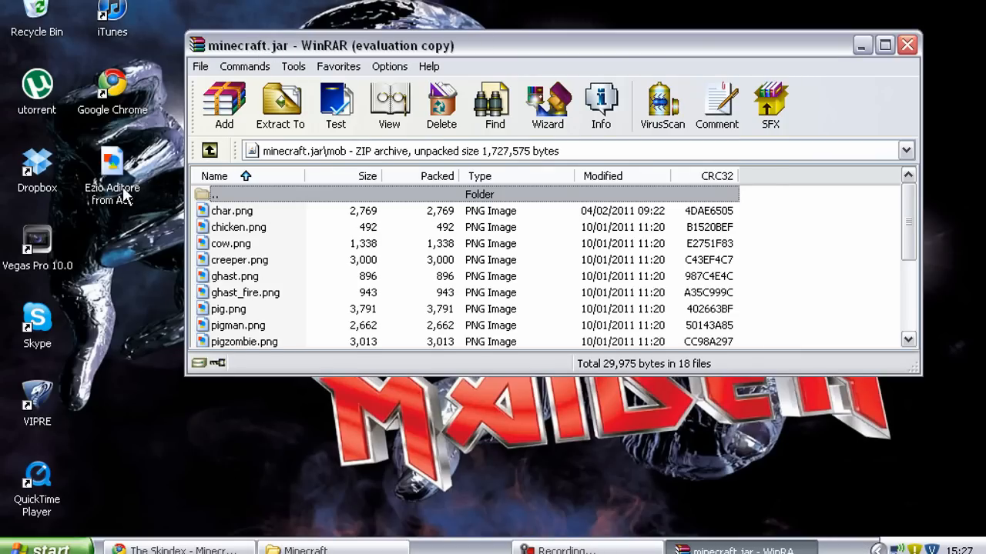
mouse_move(123, 201)
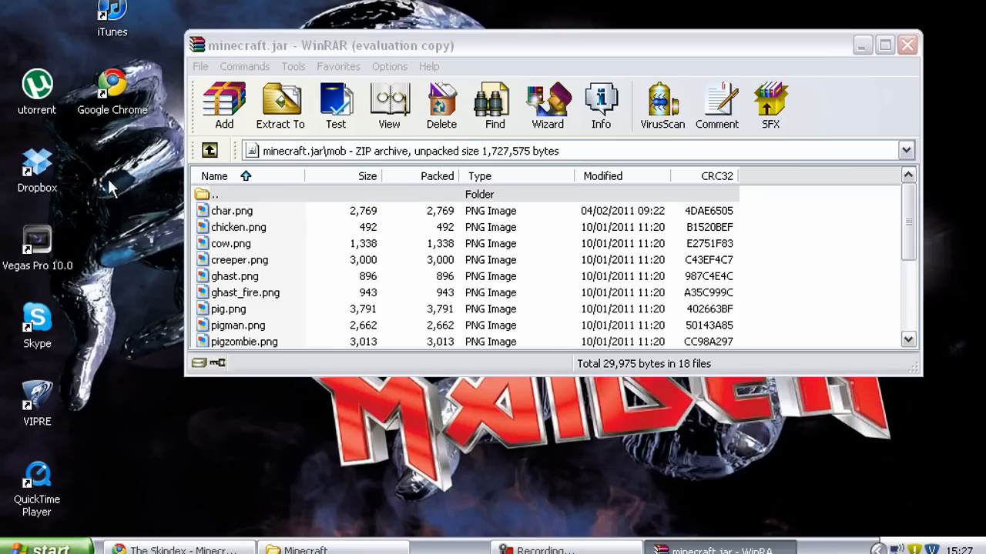
Start renaming the downloaded Ezio skin PNG on the desktop to char.
right_click(112, 165)
type("char")
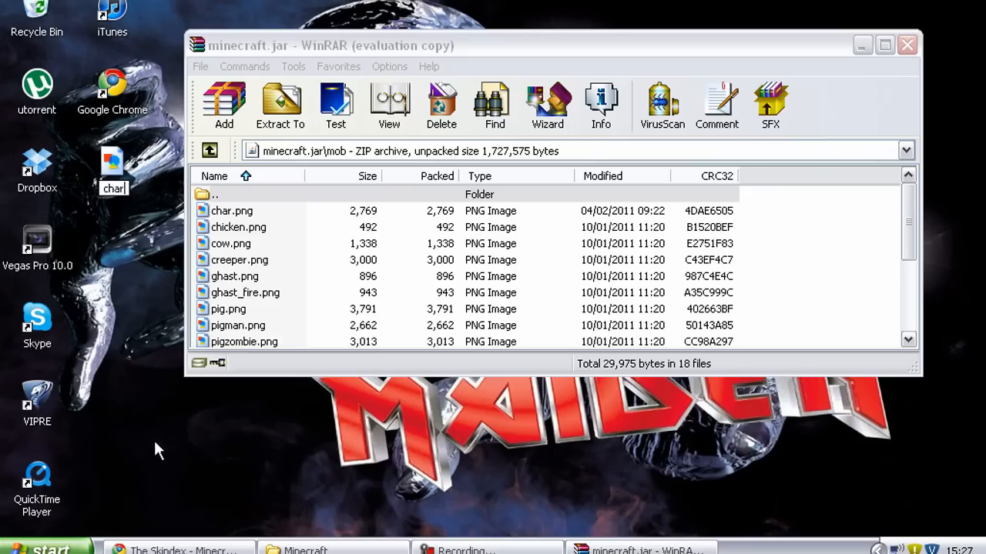
mouse_move(164, 405)
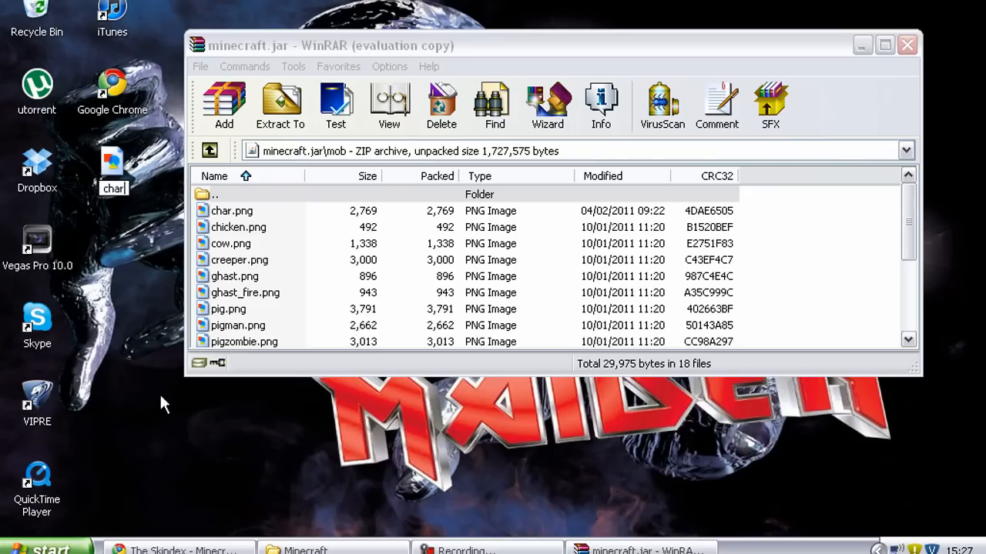
mouse_move(162, 377)
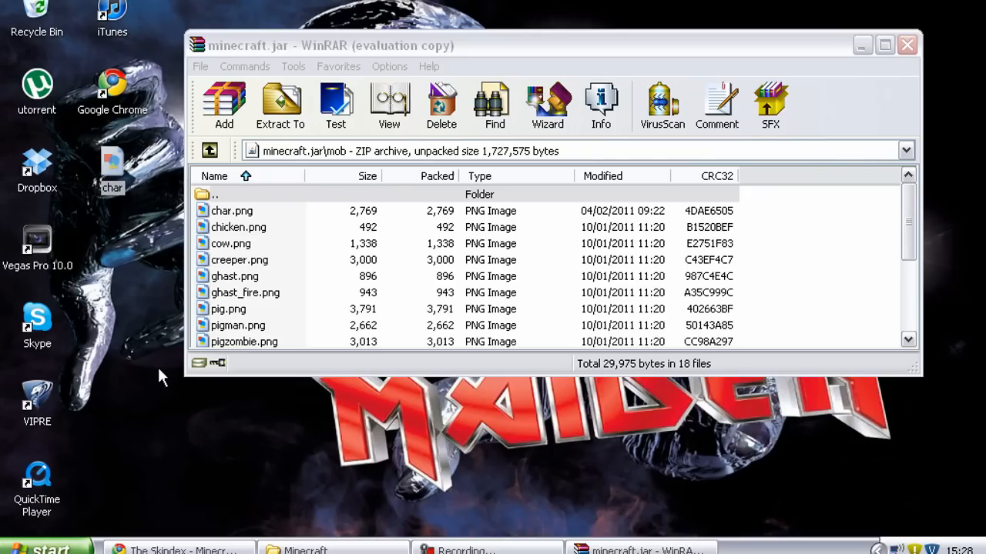
mouse_move(119, 161)
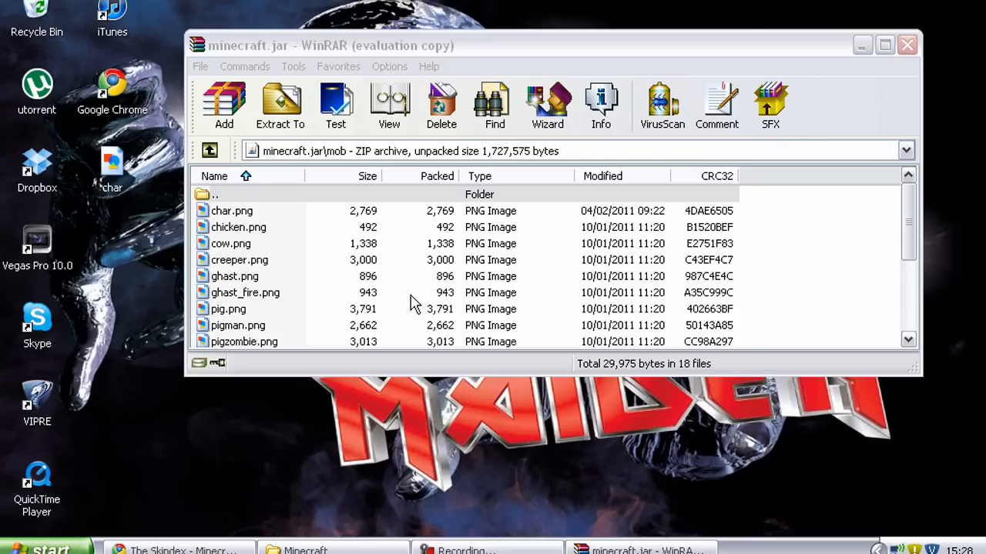
Drop char.png into minecraft.jar's mob folder, confirm the replacement, and close WinRAR.
left_click(223, 104)
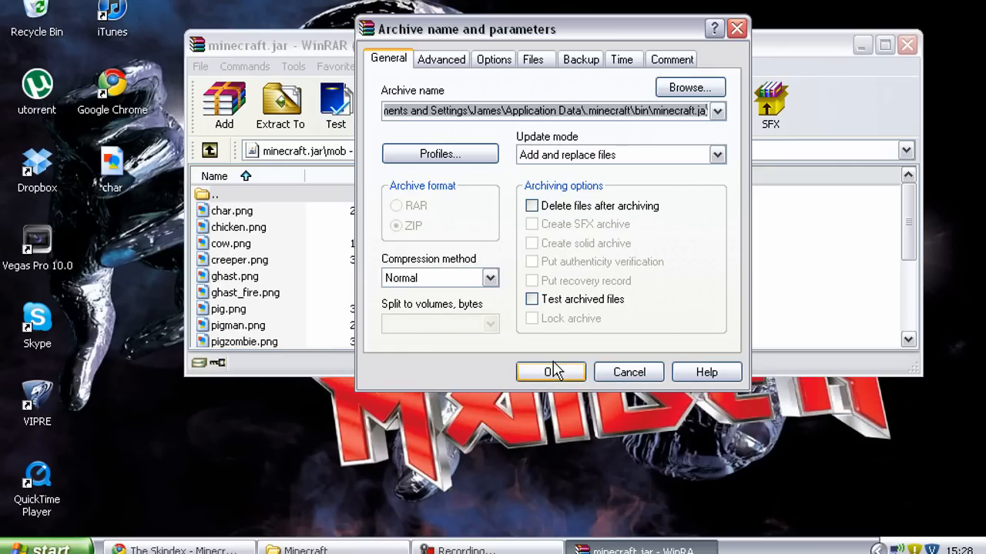
left_click(550, 372)
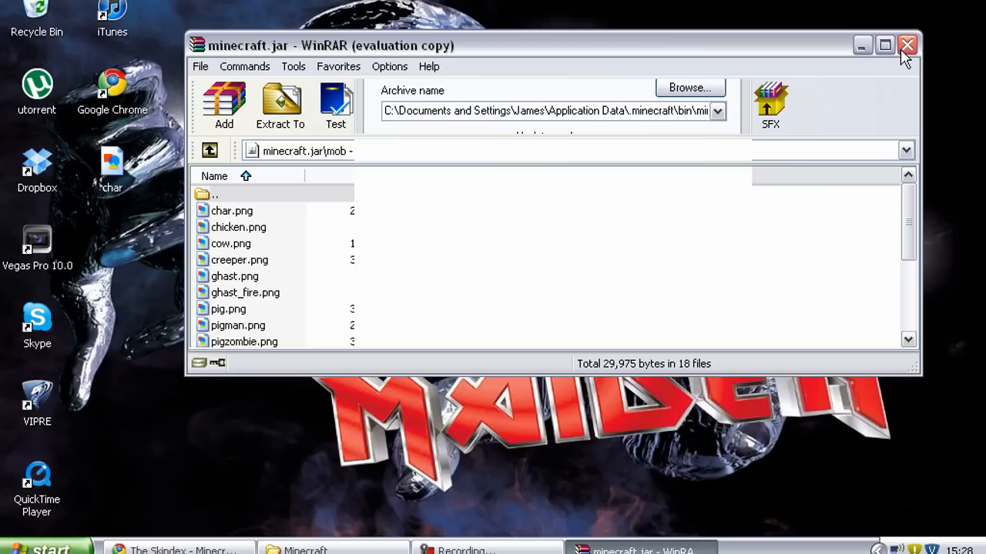
mouse_move(841, 60)
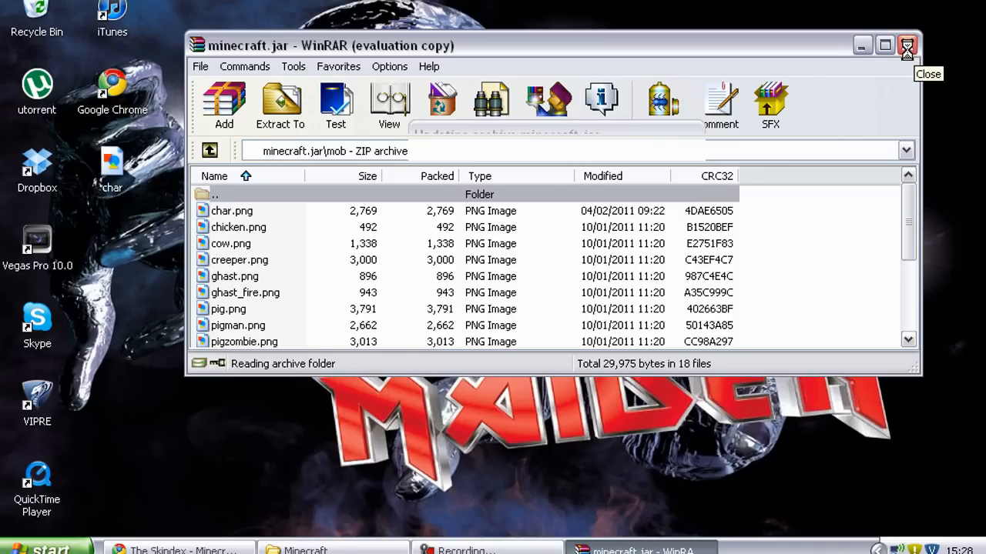
left_click(906, 45)
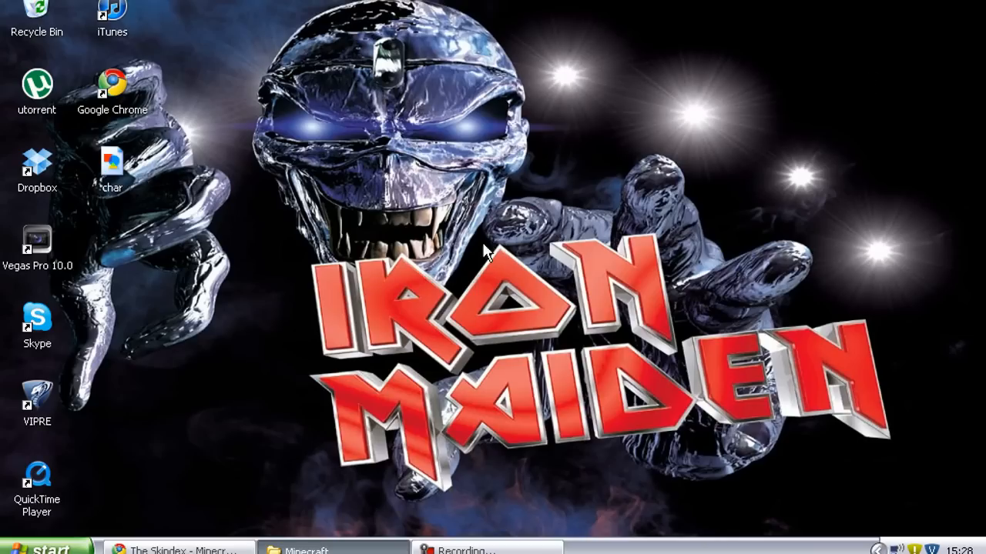
mouse_move(285, 218)
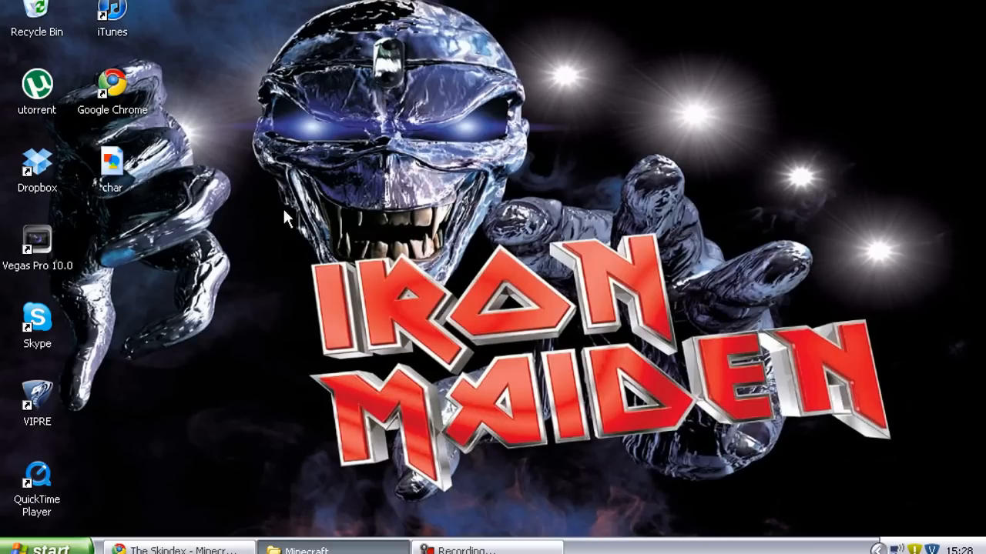
mouse_move(410, 233)
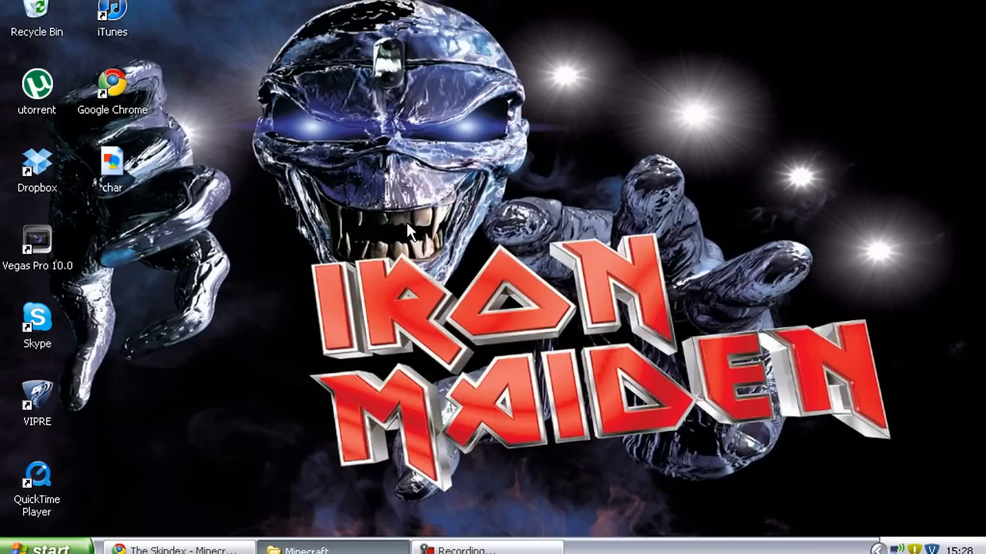
left_click(306, 549)
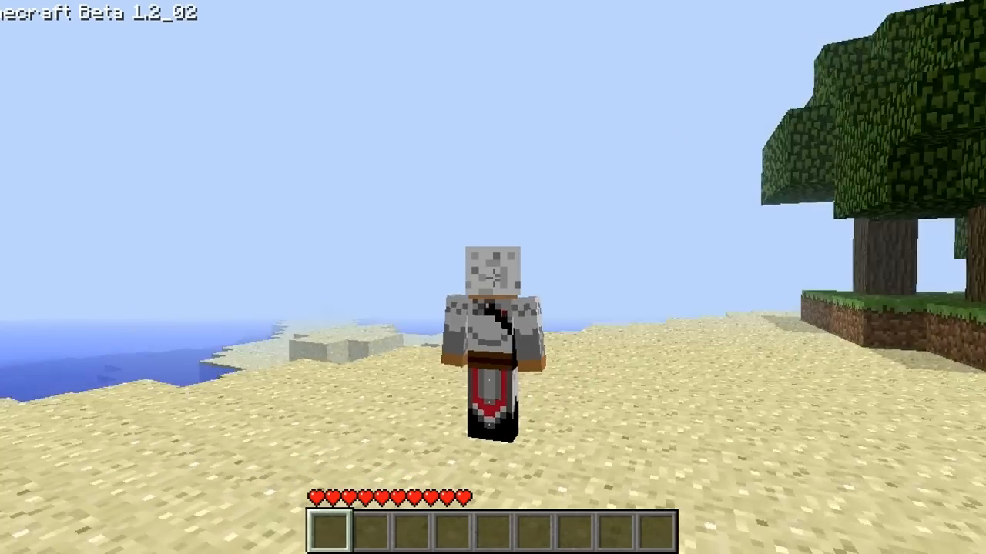
mouse_move(493, 277)
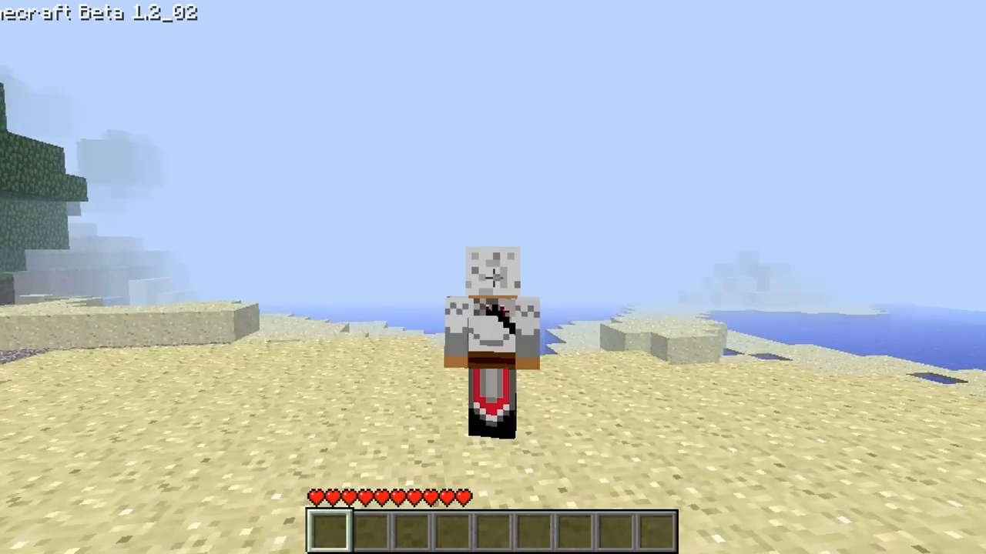